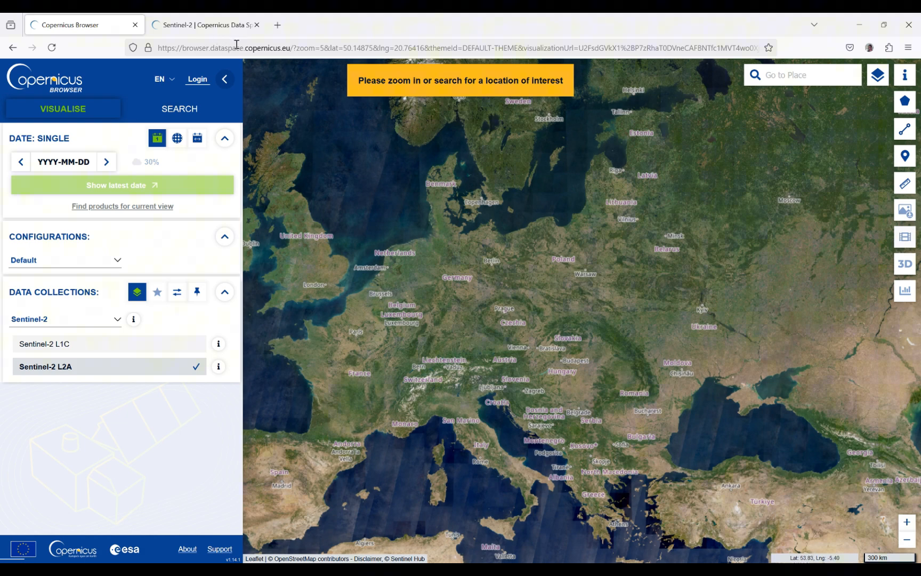
Step: Open the Copernicus Data Space Ecosystem 'Sign in to your account' page from the Browser
{"action": "left_click", "coordinate": [411, 47]}
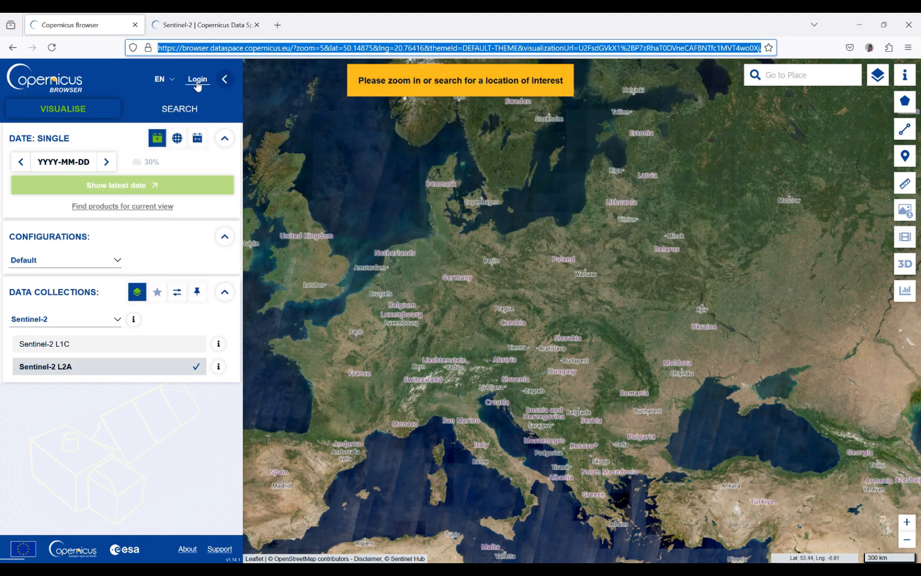
{"action": "left_click", "coordinate": [197, 79]}
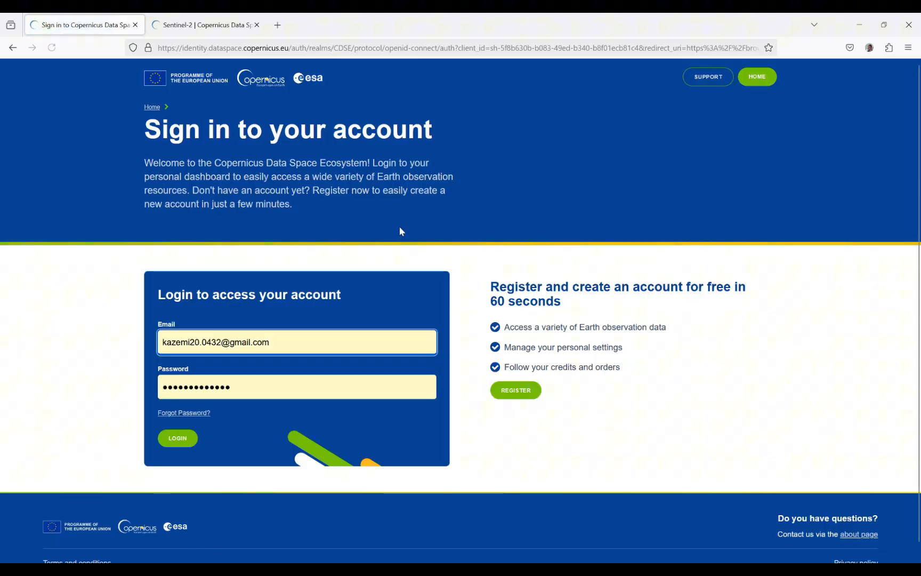
{"action": "mouse_move", "coordinate": [673, 270]}
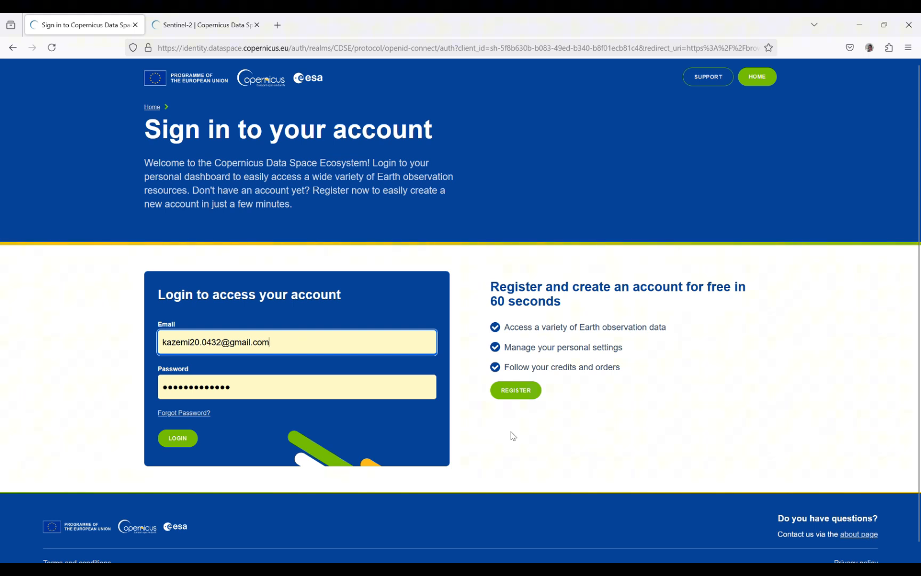
{"action": "mouse_move", "coordinate": [523, 398]}
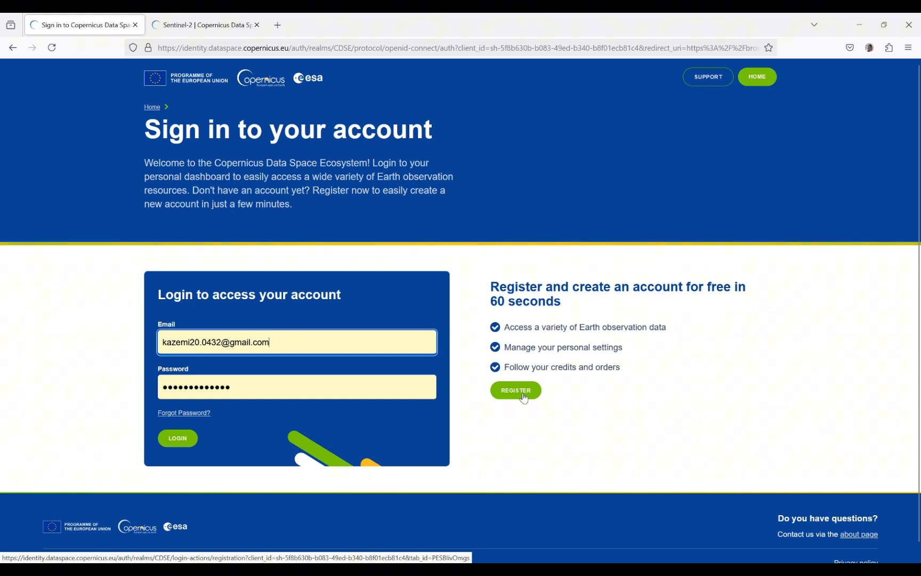
{"action": "left_click", "coordinate": [514, 390]}
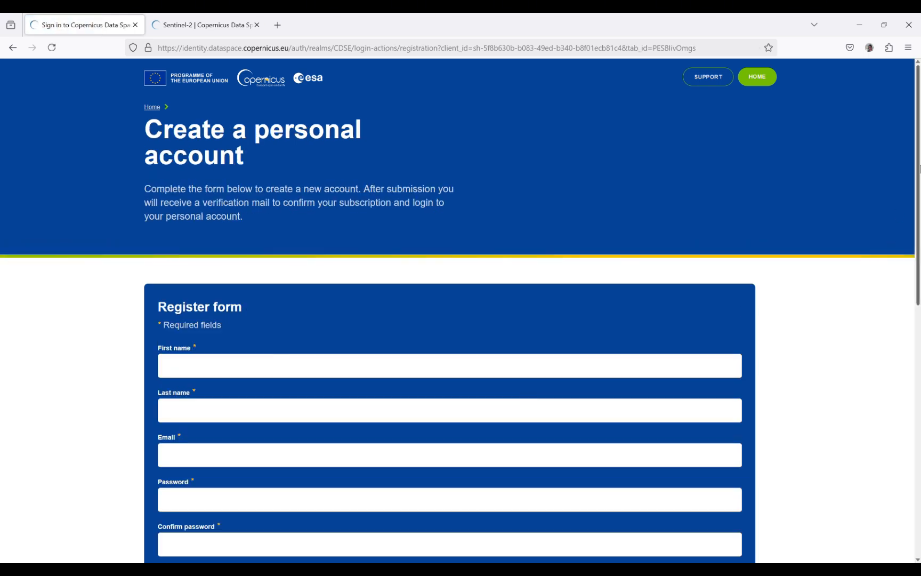
{"action": "scroll", "scroll_direction": "down", "scroll_amount": 3}
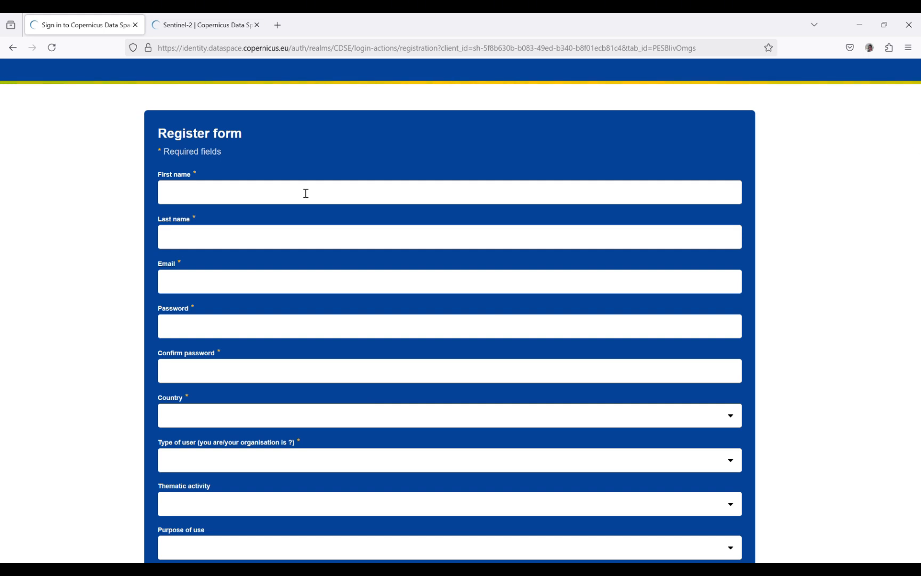
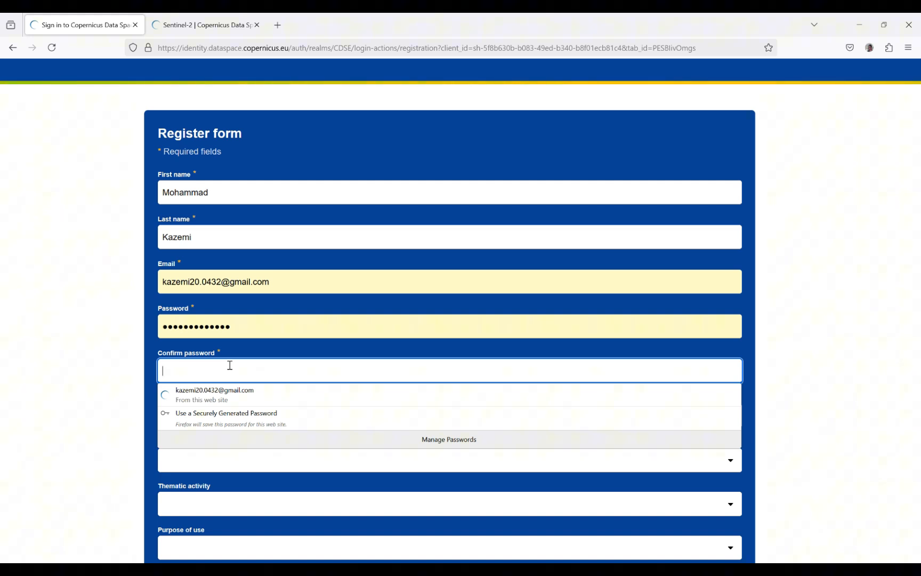
{"action": "type", "text": "••"}
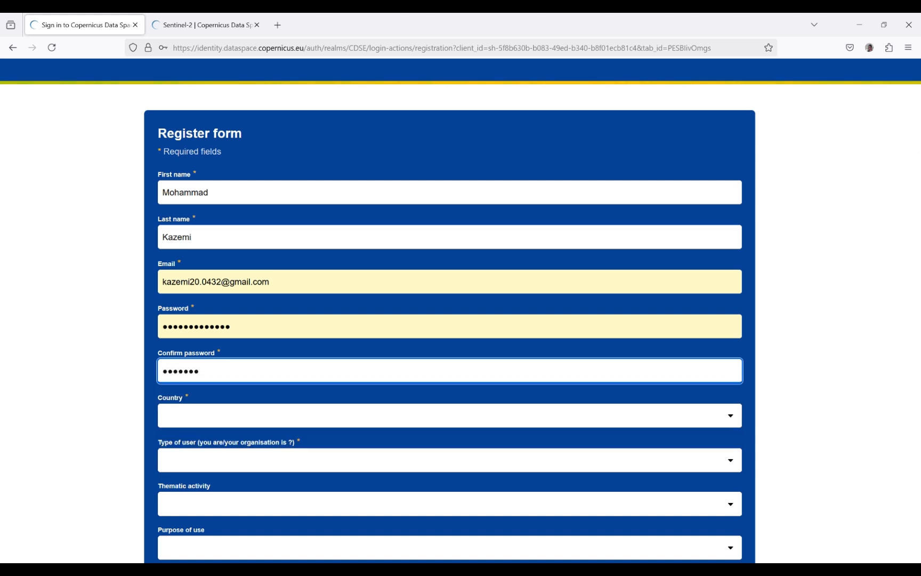
{"action": "type", "text": "••••••"}
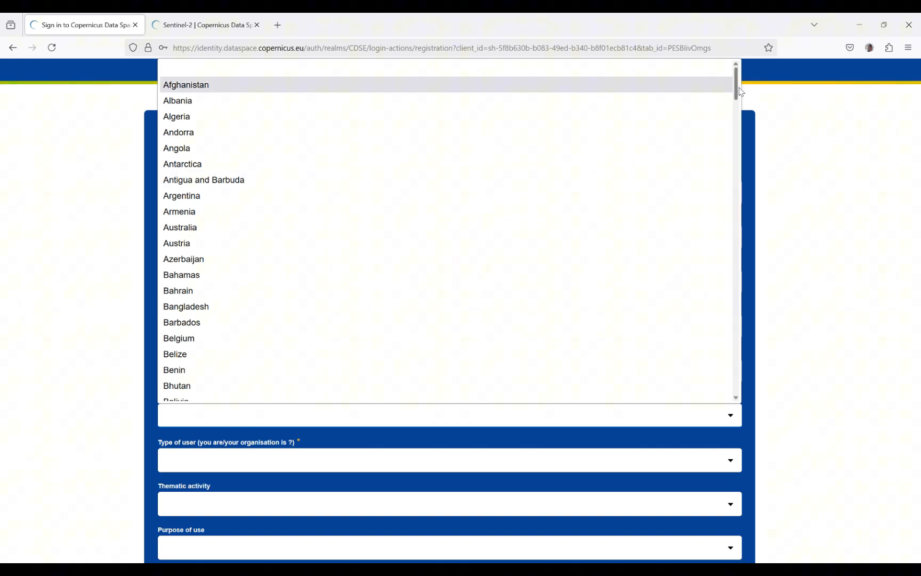
Step: Choose Italy as country, Research & education organisation as user type, and Land activity
{"action": "scroll", "scroll_direction": "down", "scroll_amount": 3}
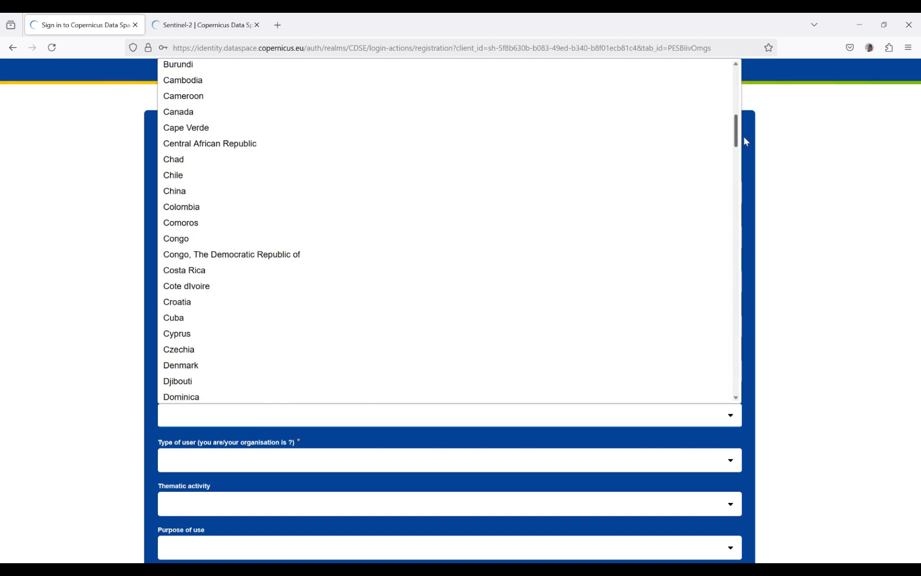
{"action": "scroll", "scroll_direction": "down", "scroll_amount": 3}
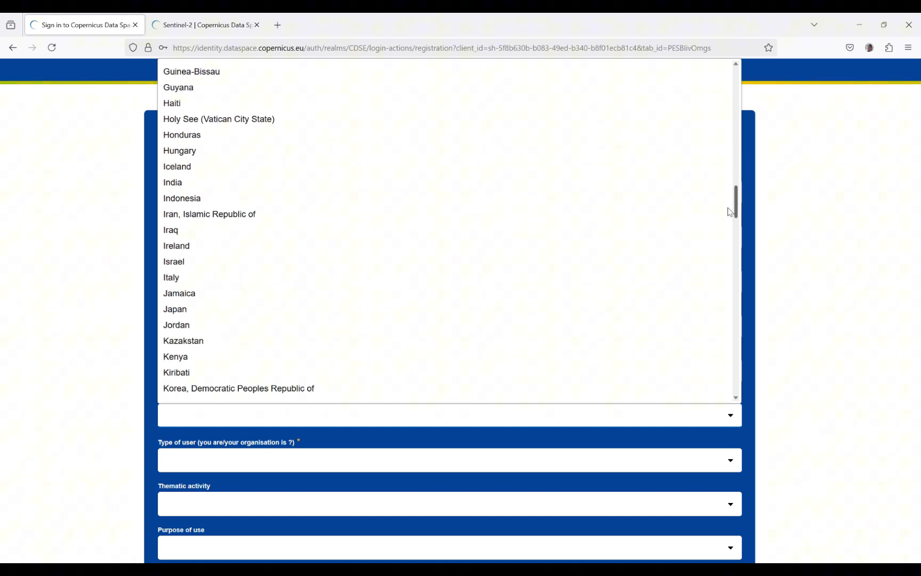
{"action": "left_click", "coordinate": [171, 277]}
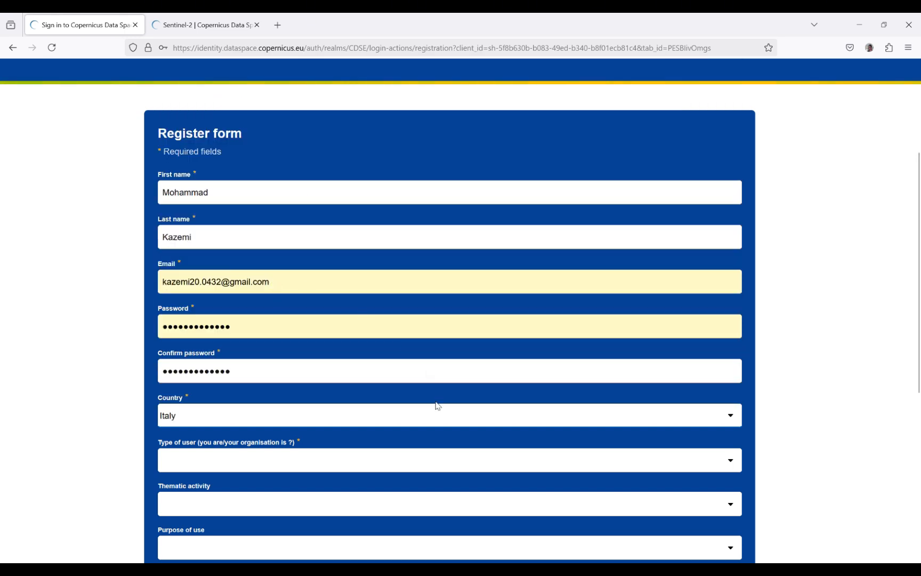
{"action": "scroll", "scroll_direction": "down", "scroll_amount": 3}
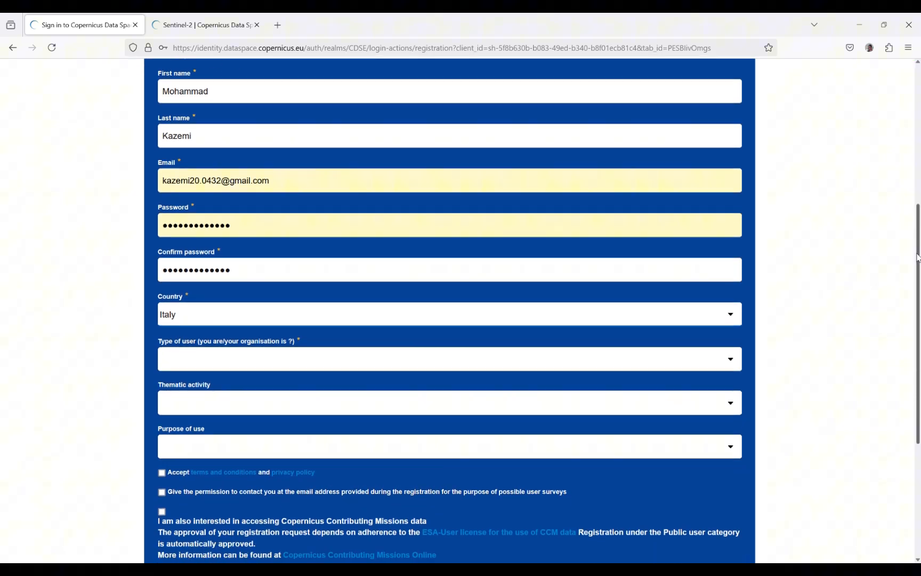
{"action": "scroll", "scroll_direction": "down", "scroll_amount": 3}
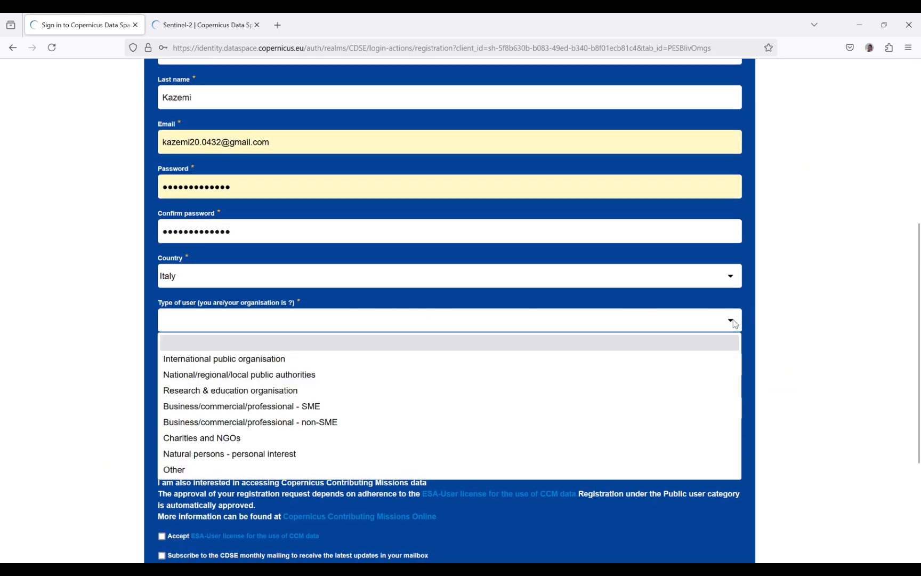
{"action": "mouse_move", "coordinate": [230, 390]}
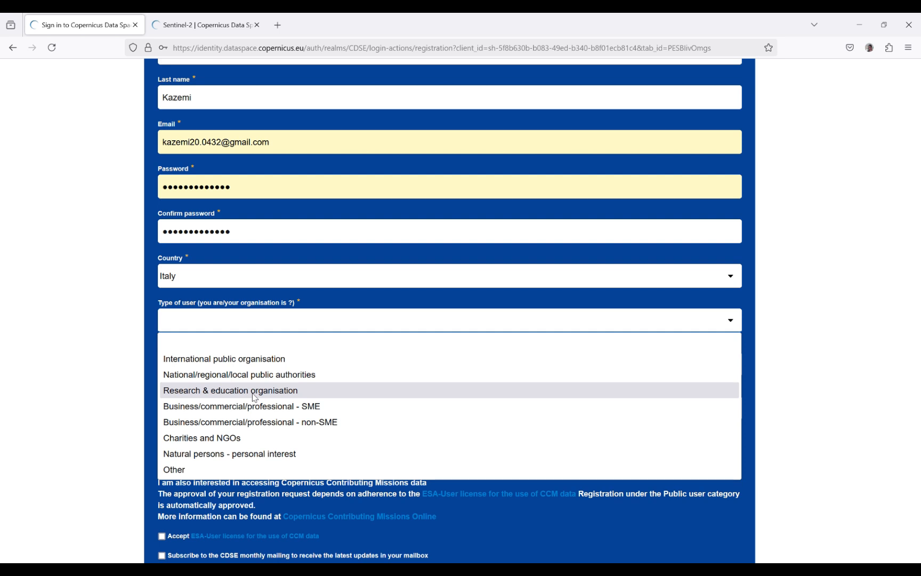
{"action": "left_click", "coordinate": [229, 390]}
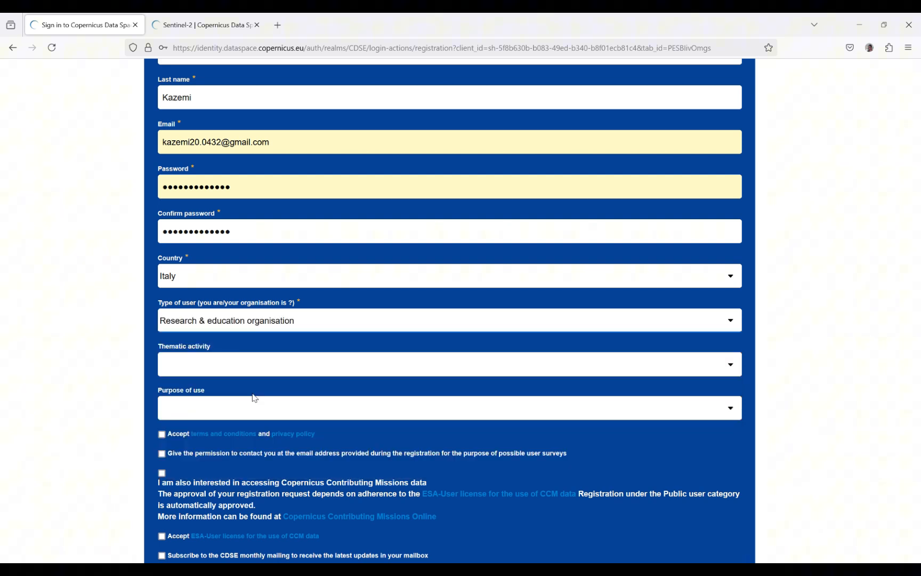
{"action": "mouse_move", "coordinate": [788, 310]}
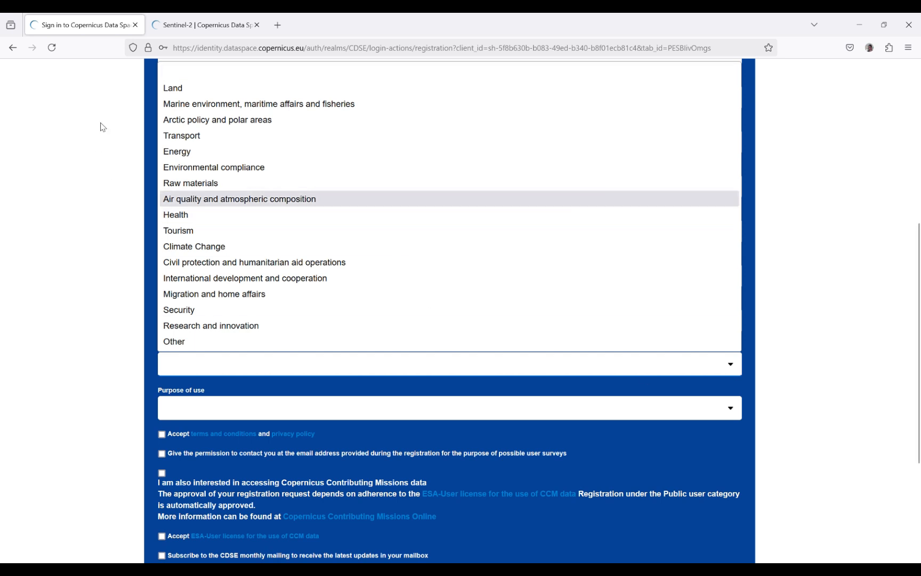
{"action": "left_click", "coordinate": [173, 87]}
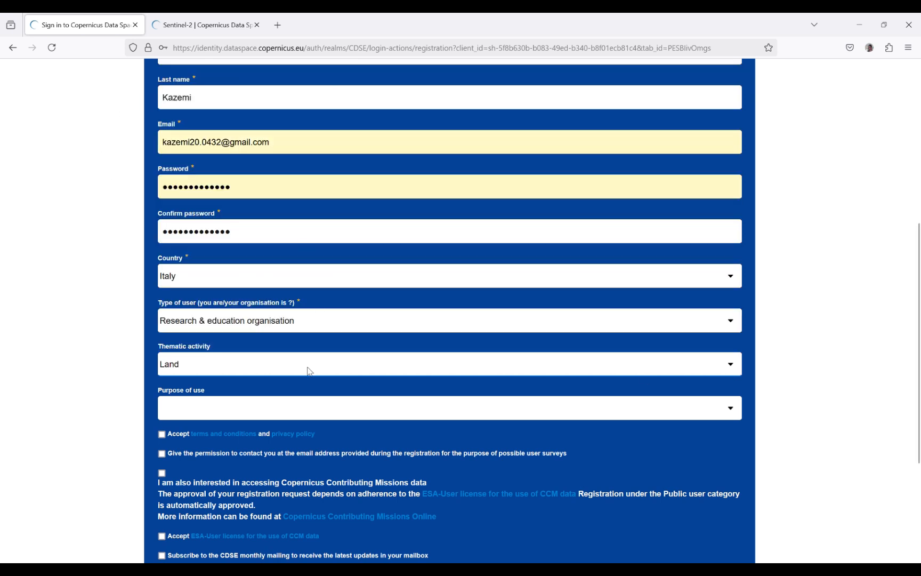
{"action": "mouse_move", "coordinate": [737, 368]}
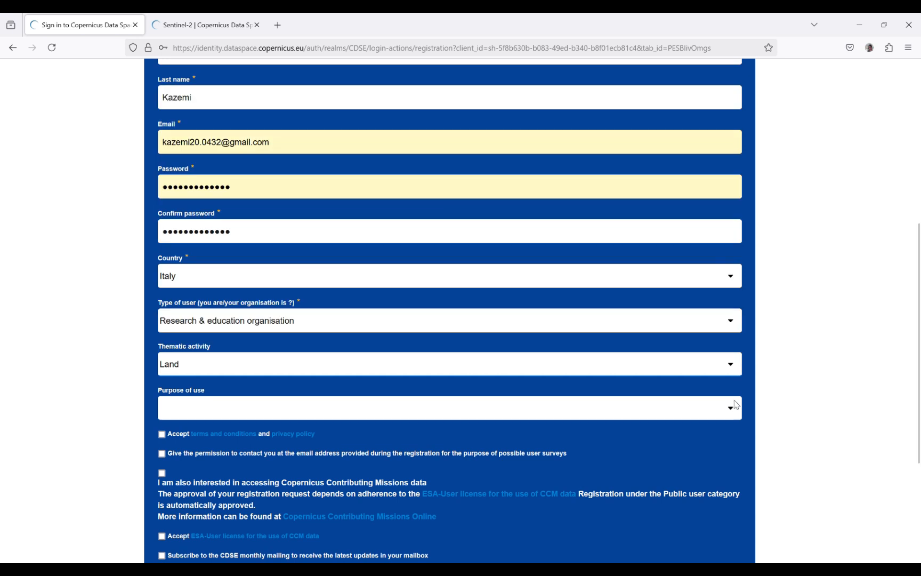
{"action": "mouse_move", "coordinate": [735, 410]}
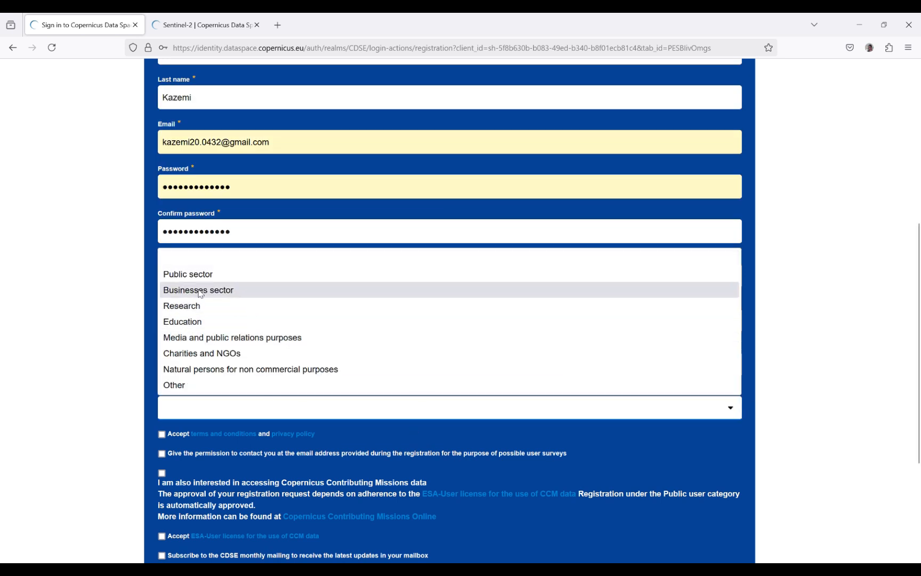
{"action": "mouse_move", "coordinate": [181, 305]}
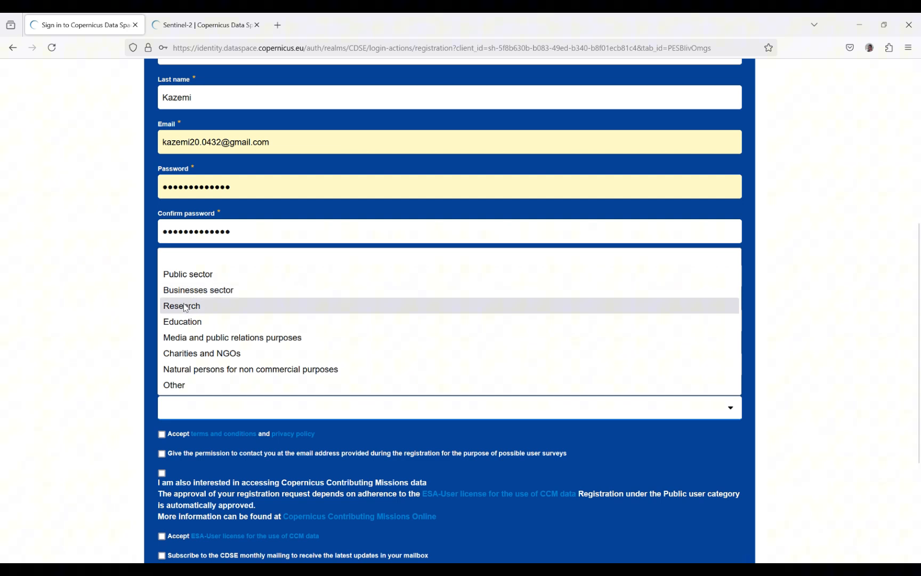
{"action": "mouse_move", "coordinate": [187, 274]}
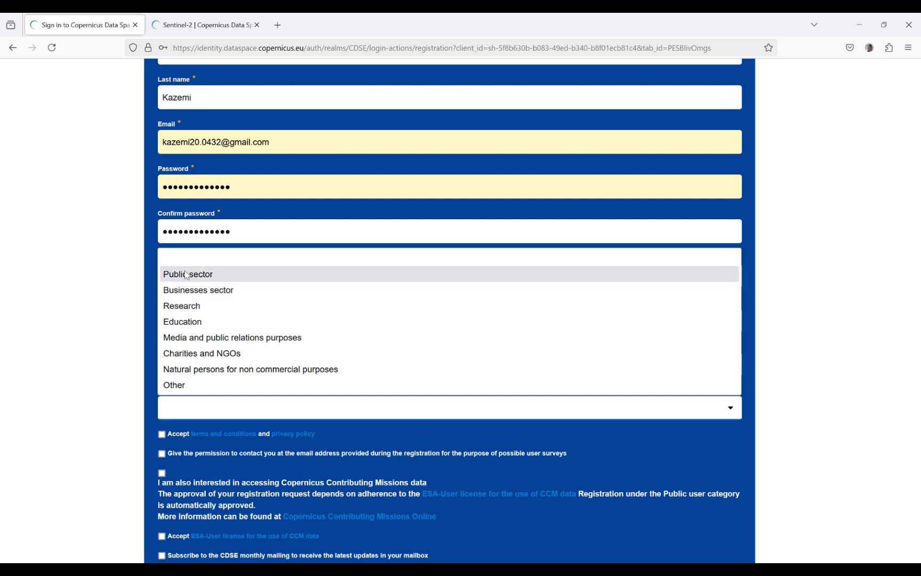
{"action": "mouse_move", "coordinate": [202, 353]}
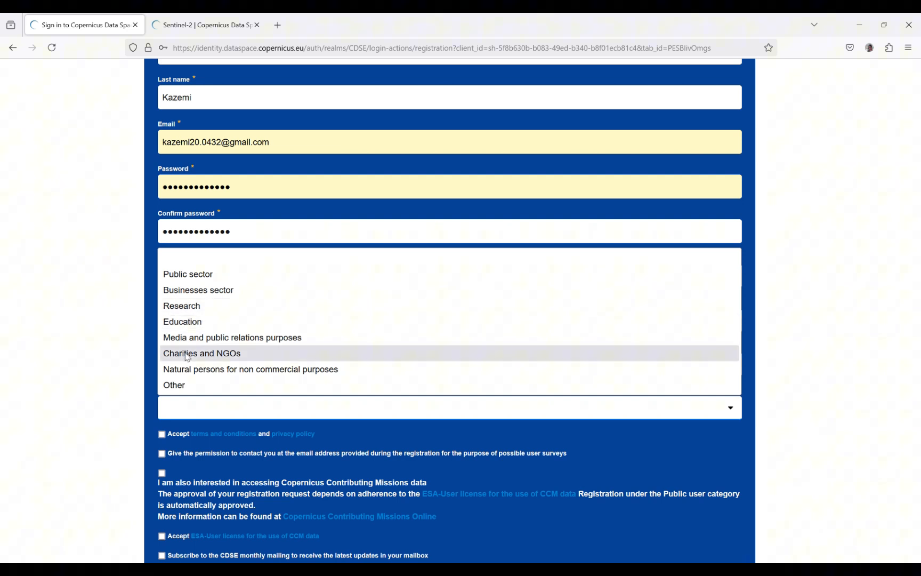
{"action": "mouse_move", "coordinate": [213, 298]}
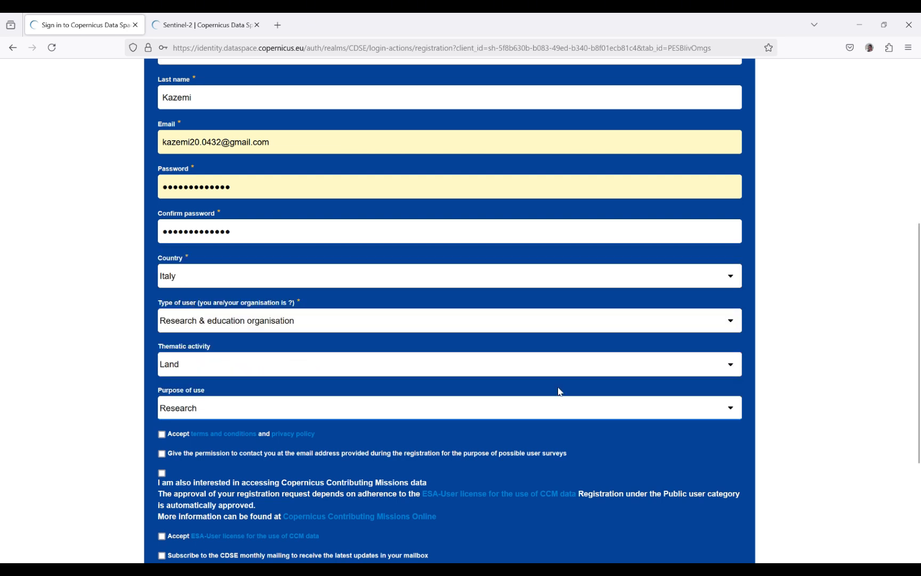
Step: Tick the terms acceptance and ESA-User CCM data licence checkboxes on the registration form
{"action": "scroll", "scroll_direction": "down", "scroll_amount": 3}
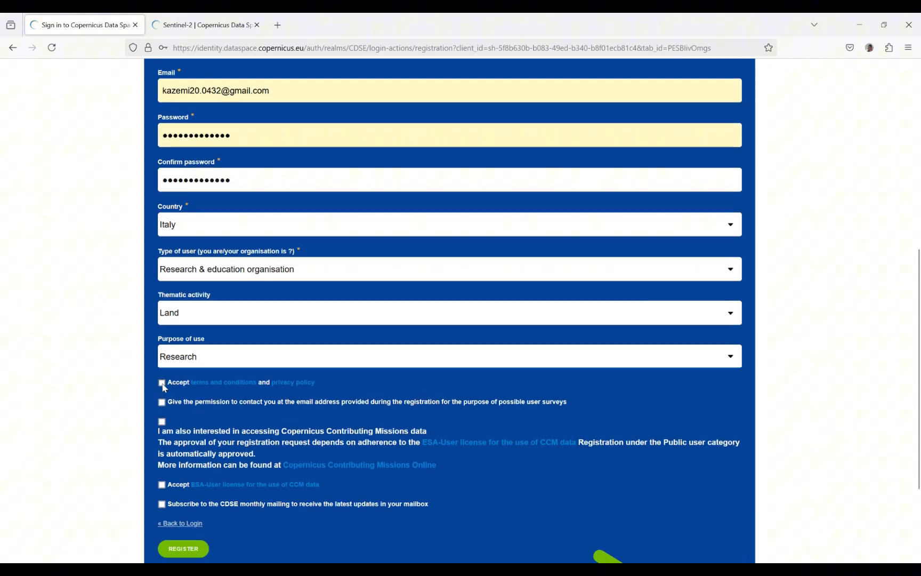
{"action": "left_click", "coordinate": [162, 382]}
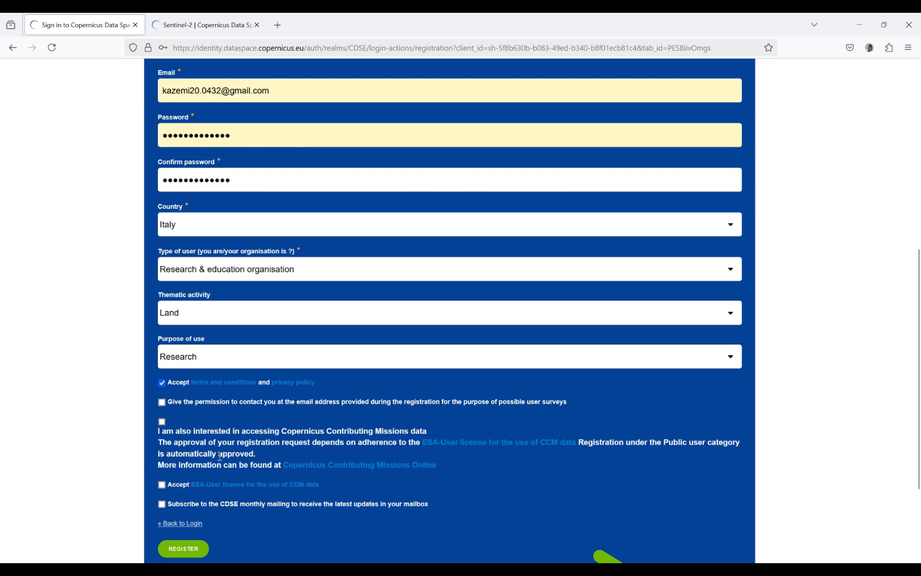
{"action": "left_click", "coordinate": [162, 484]}
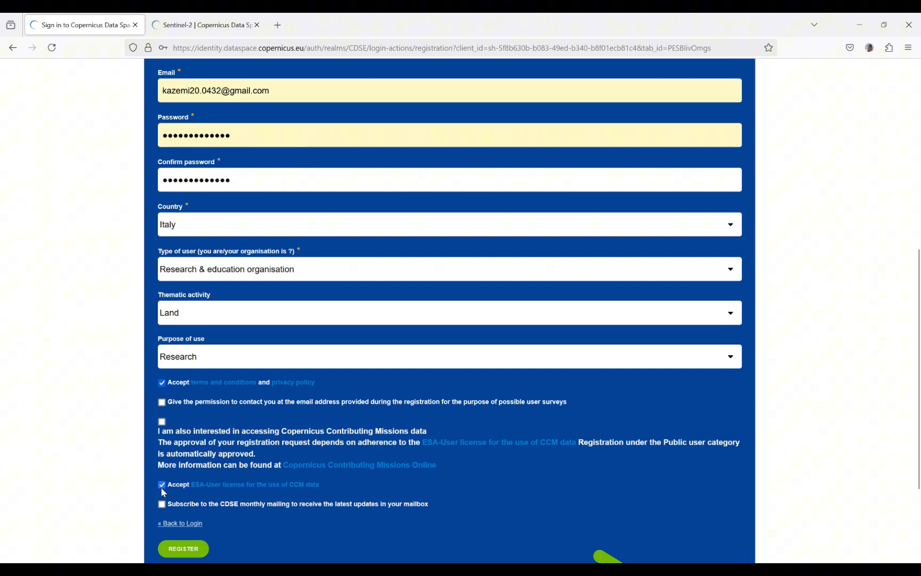
{"action": "mouse_move", "coordinate": [183, 519]}
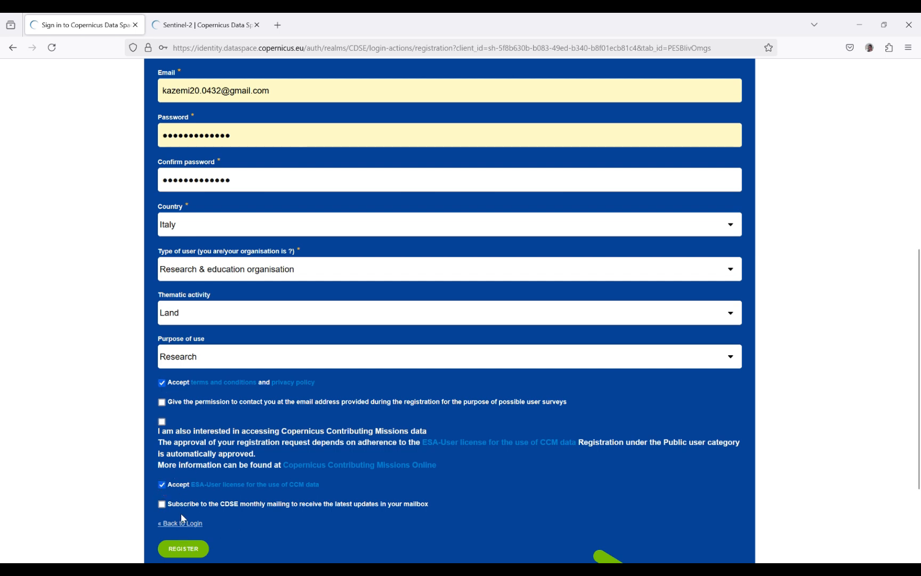
{"action": "mouse_move", "coordinate": [164, 532]}
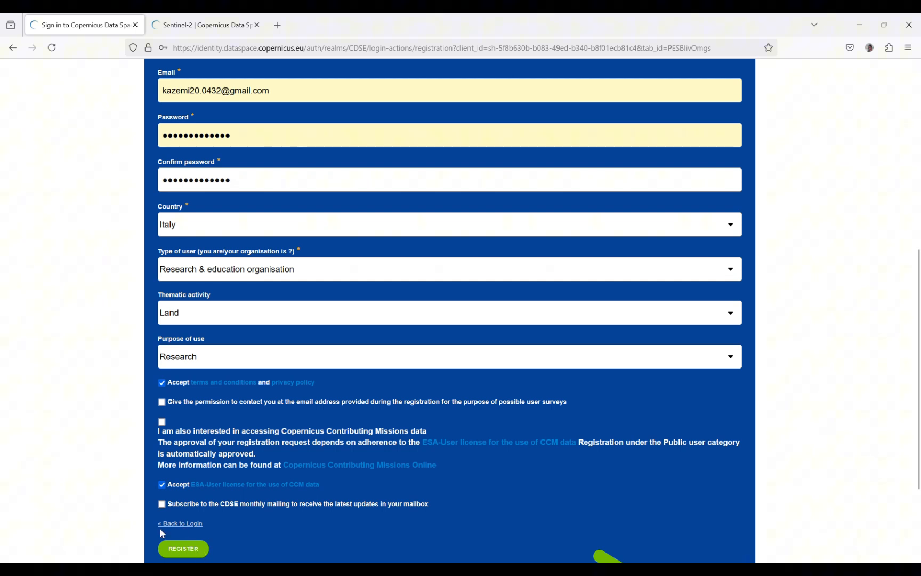
{"action": "mouse_move", "coordinate": [906, 313]}
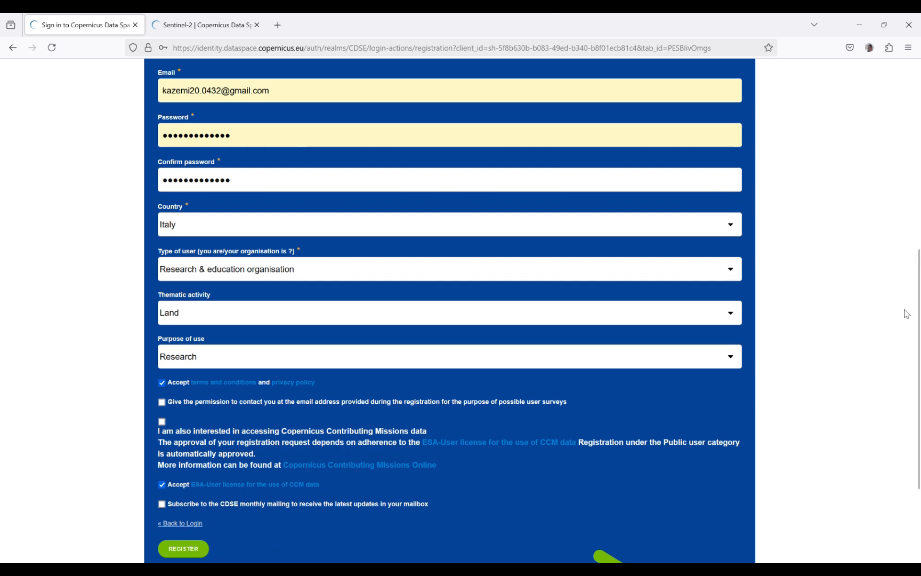
{"action": "scroll", "scroll_direction": "up", "scroll_amount": 3}
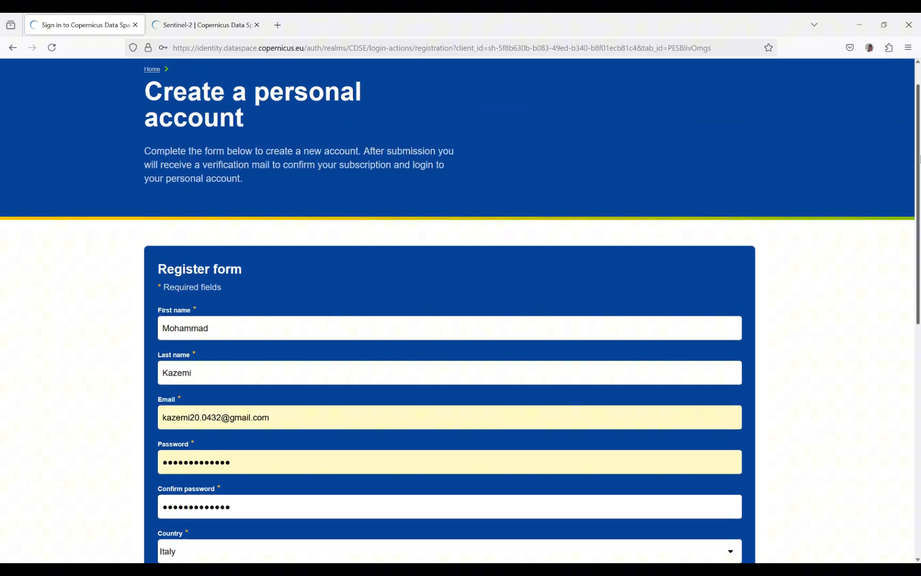
{"action": "scroll", "scroll_direction": "down", "scroll_amount": 3}
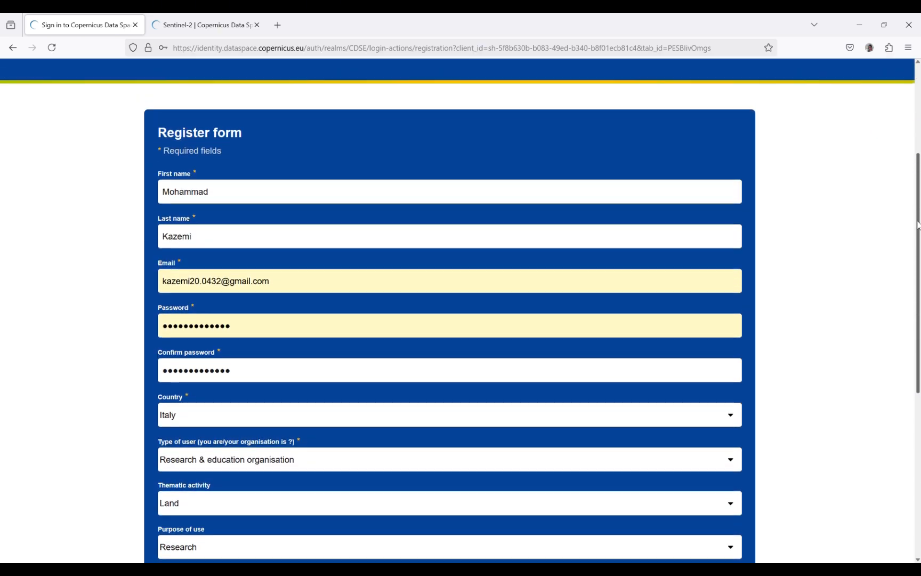
{"action": "scroll", "scroll_direction": "up", "scroll_amount": 3}
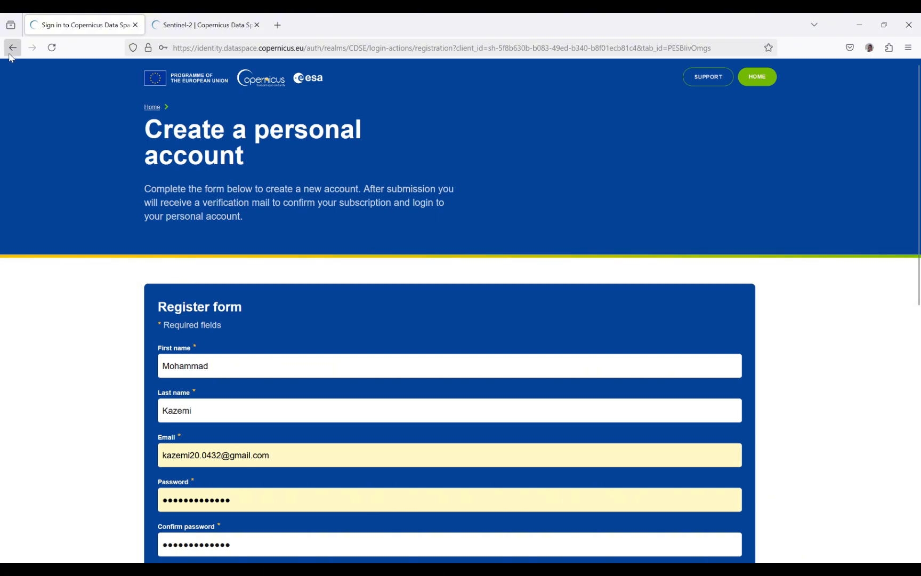
Step: Go back to the sign-in page and log in with the saved credentials
{"action": "left_click", "coordinate": [12, 48]}
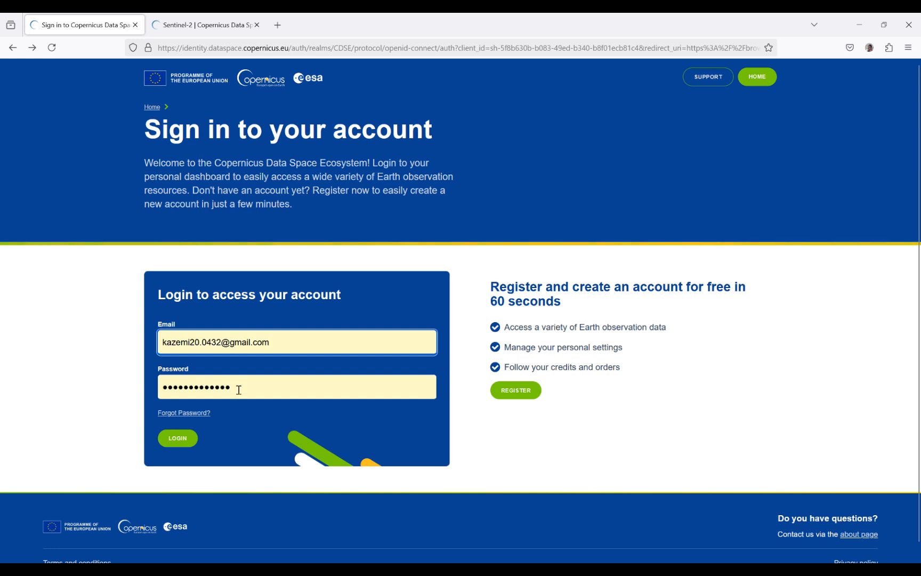
{"action": "left_click", "coordinate": [177, 437]}
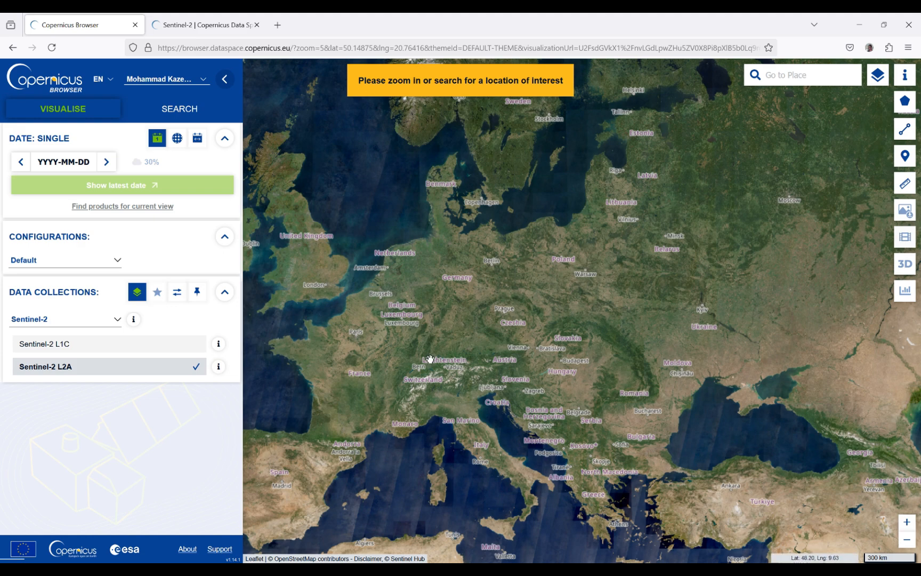
{"action": "mouse_move", "coordinate": [434, 473]}
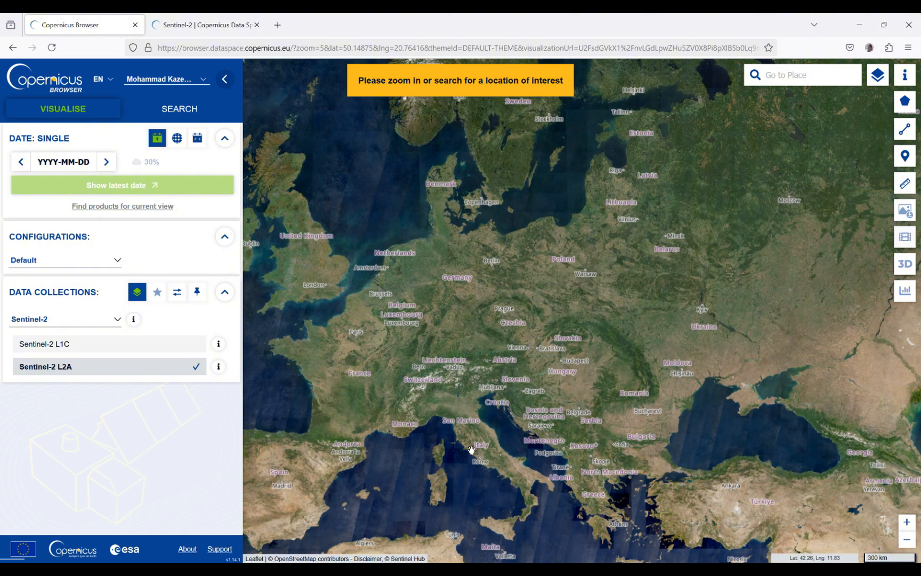
{"action": "mouse_move", "coordinate": [912, 489]}
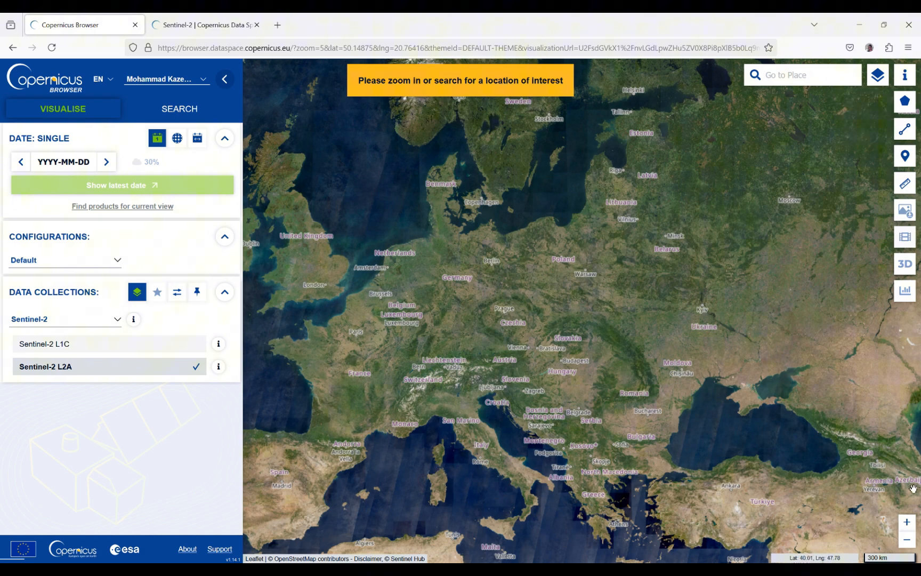
Step: Zoom the map to the Bologna region and expand the area-of-interest drawing tools
{"action": "left_click", "coordinate": [906, 522]}
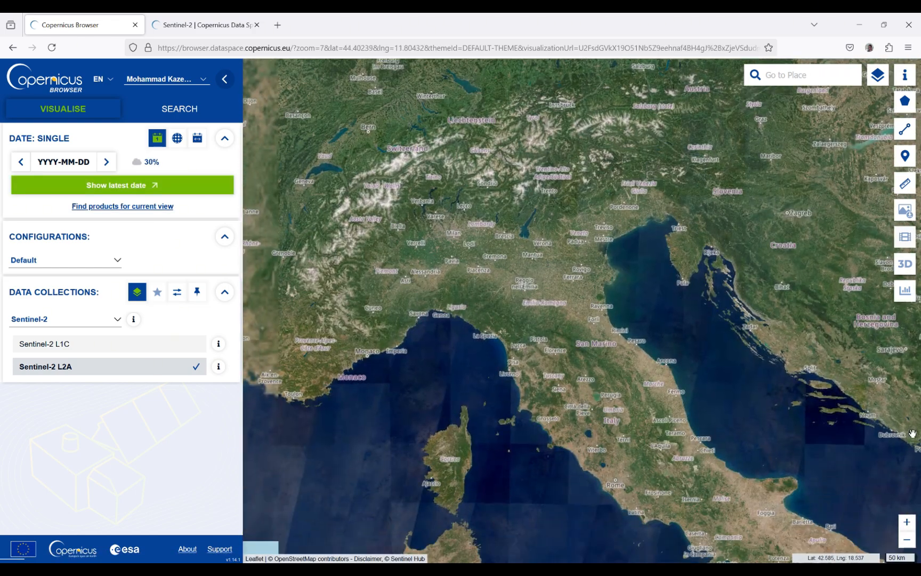
{"action": "left_click", "coordinate": [906, 521]}
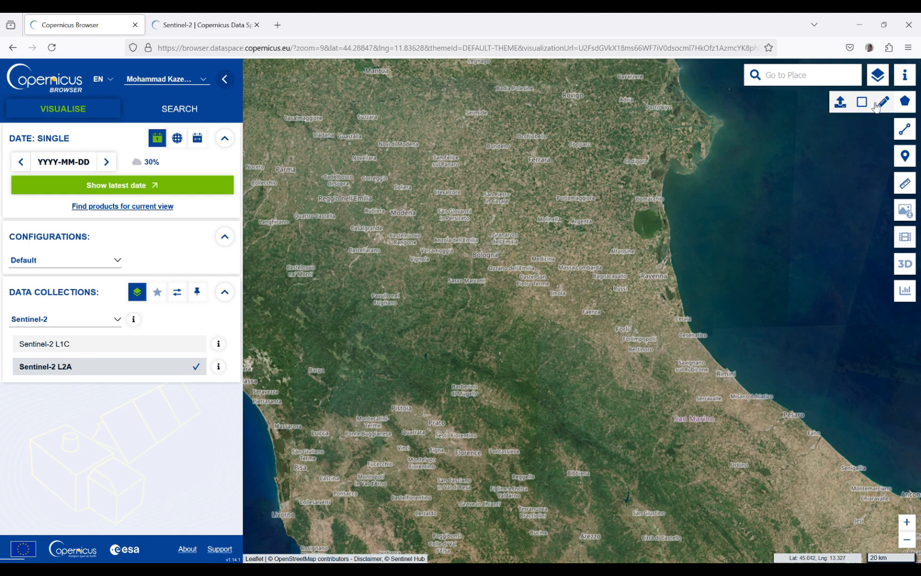
Step: Draw a rectangular area of interest of about 2,627 km² north of Firenze
{"action": "left_click", "coordinate": [881, 102]}
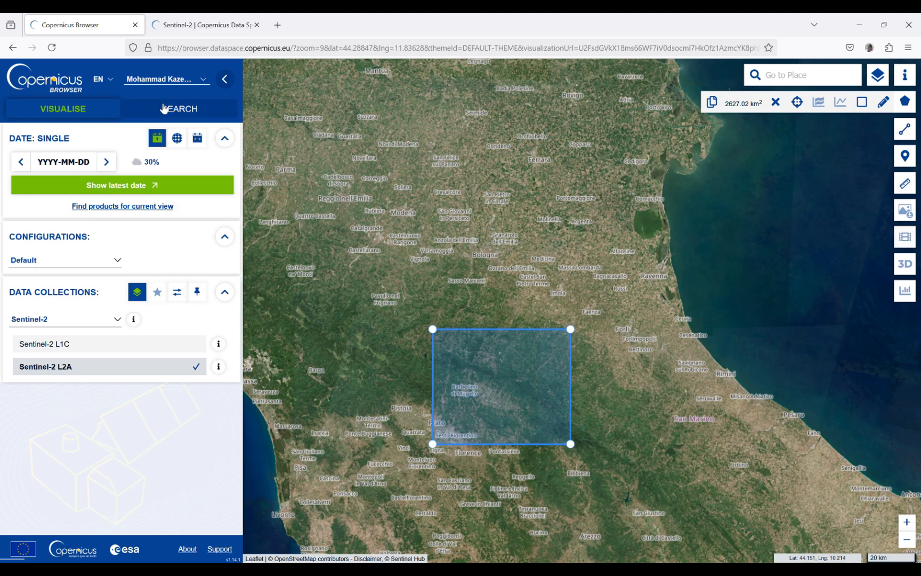
{"action": "left_click", "coordinate": [179, 108]}
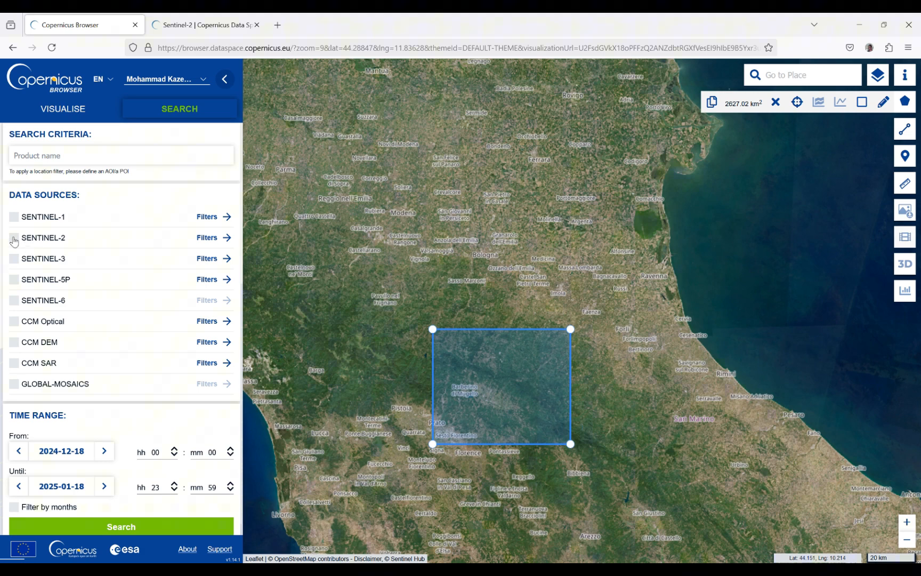
Step: Select Sentinel-2 as data source, review its filters, and restrict it to MSI L1C
{"action": "left_click", "coordinate": [14, 237]}
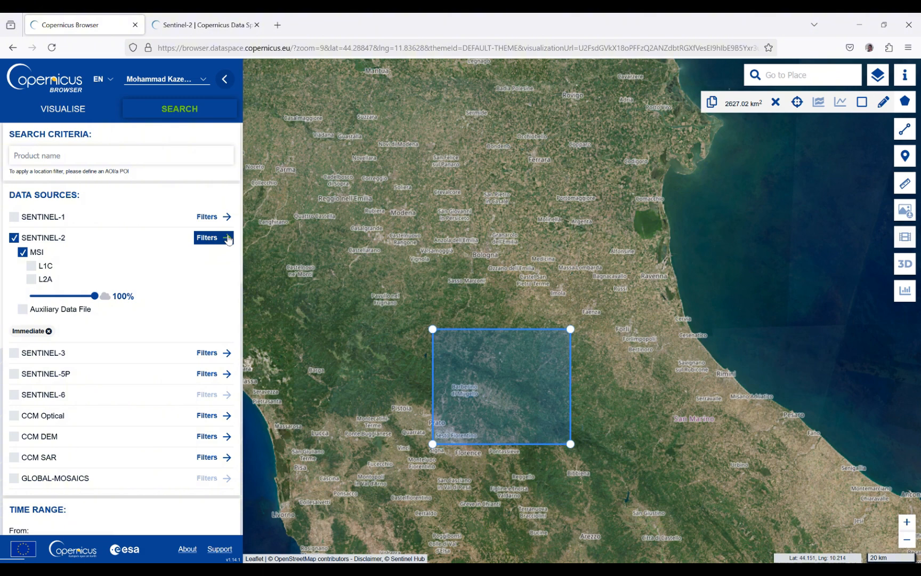
{"action": "left_click", "coordinate": [207, 237]}
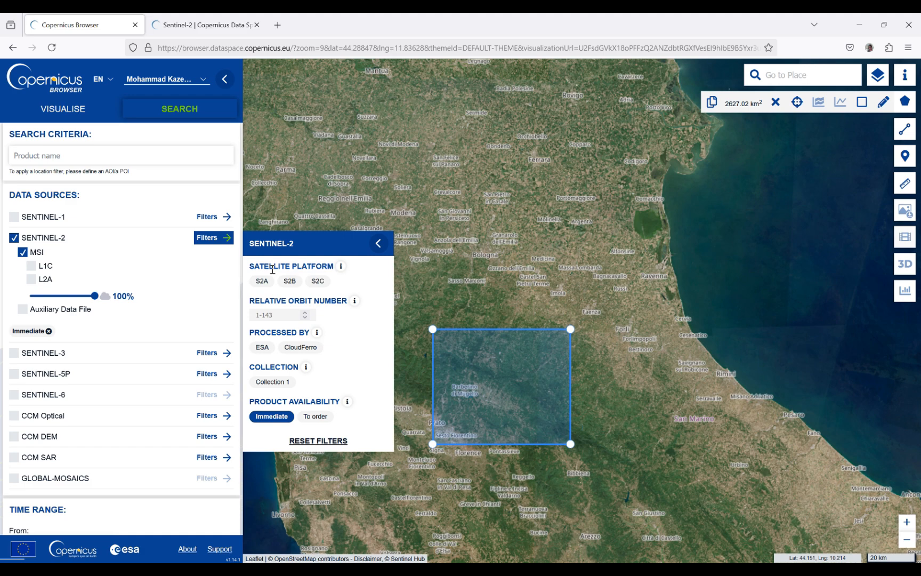
{"action": "mouse_move", "coordinate": [297, 288]}
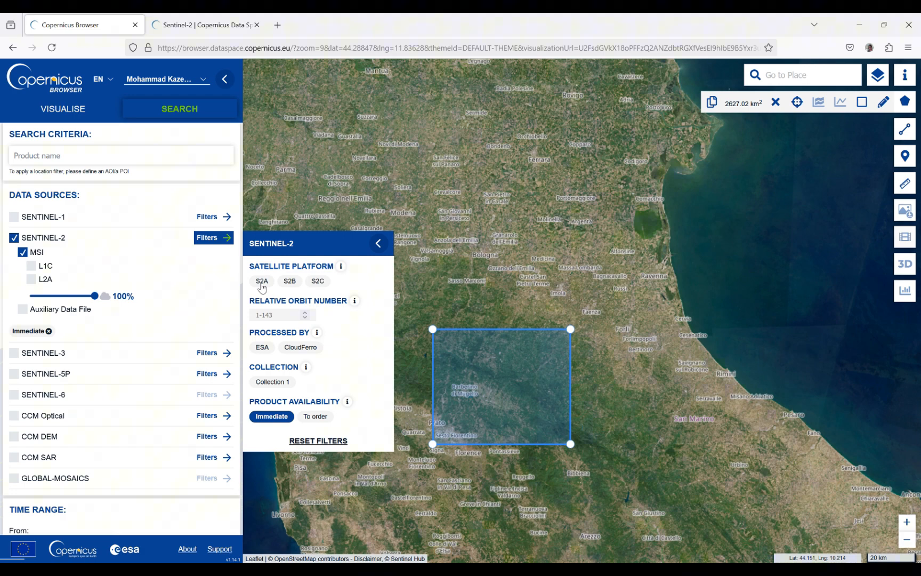
{"action": "mouse_move", "coordinate": [294, 290]}
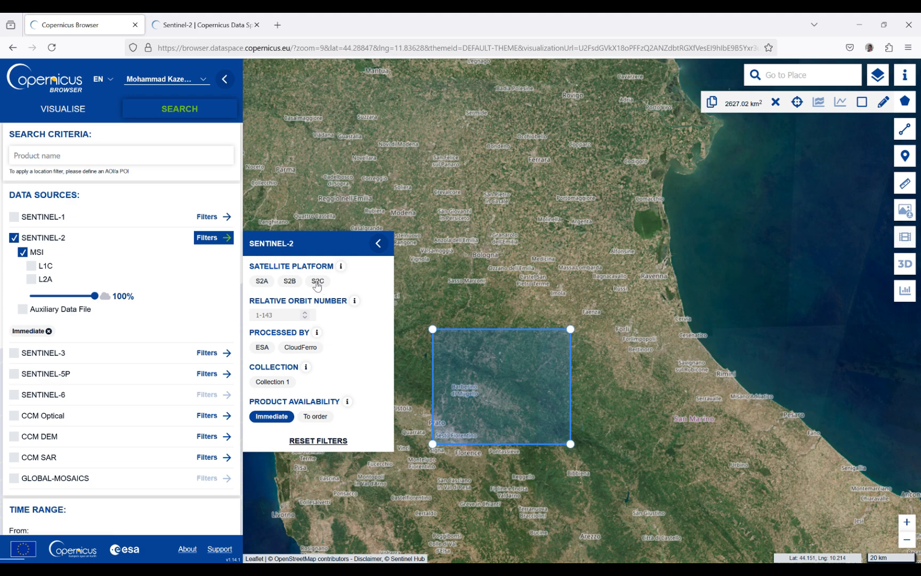
{"action": "mouse_move", "coordinate": [309, 284]}
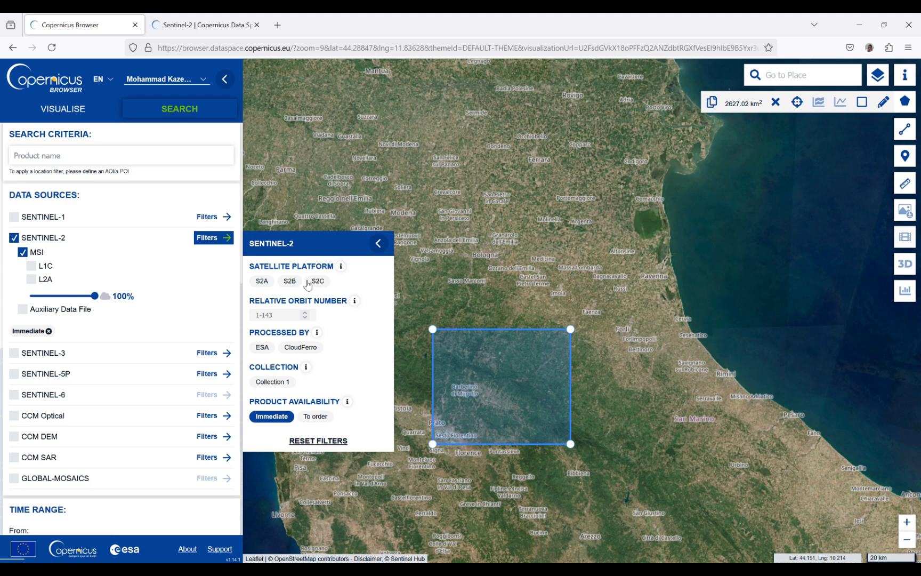
{"action": "mouse_move", "coordinate": [328, 288]}
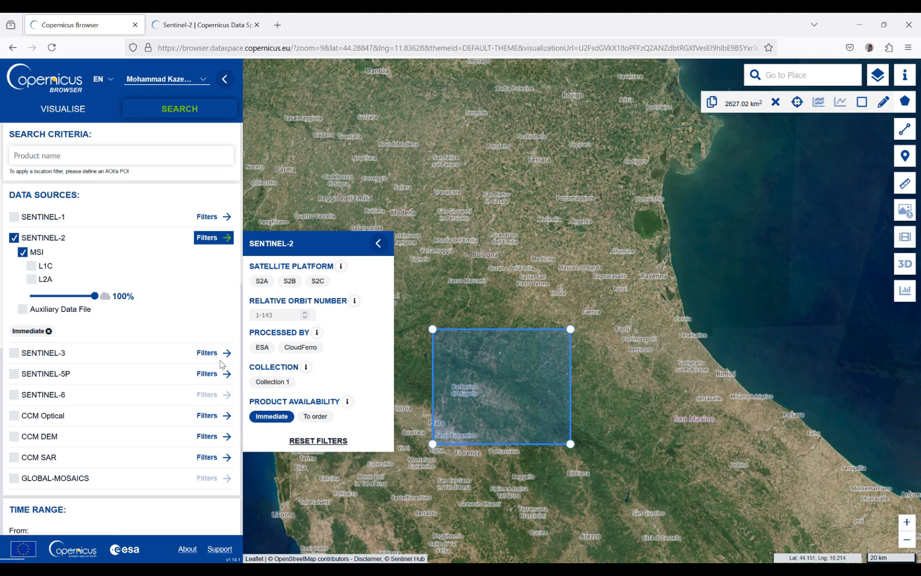
{"action": "mouse_move", "coordinate": [263, 343]}
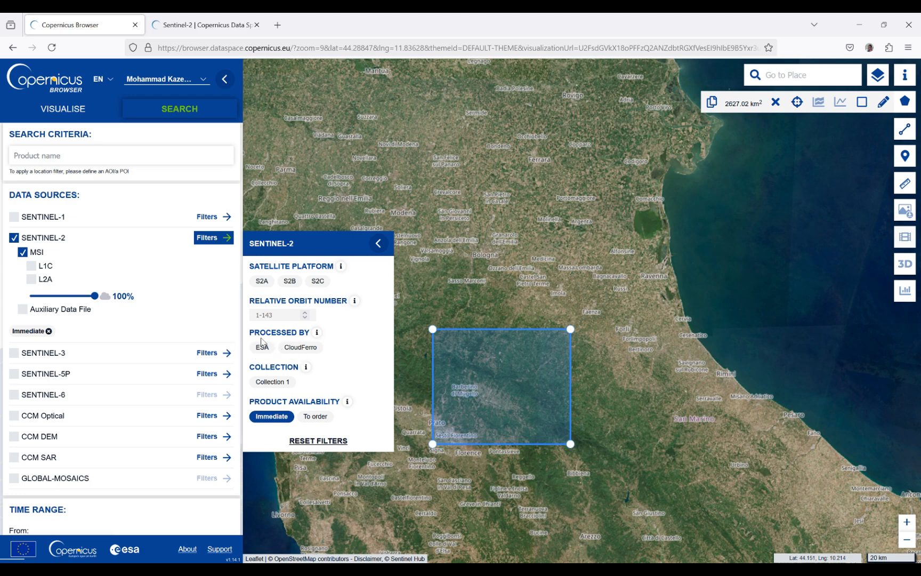
{"action": "mouse_move", "coordinate": [287, 385]}
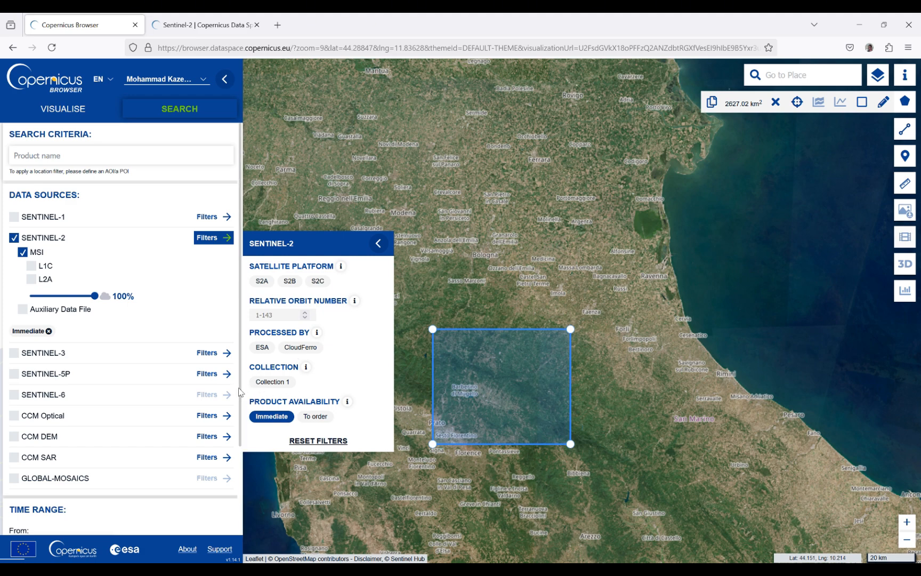
{"action": "mouse_move", "coordinate": [316, 313]}
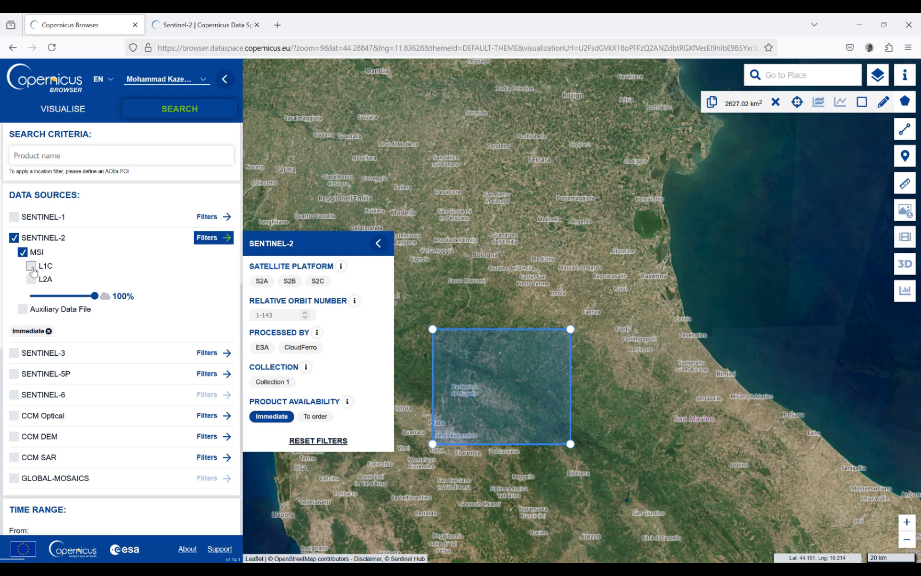
{"action": "left_click", "coordinate": [31, 265]}
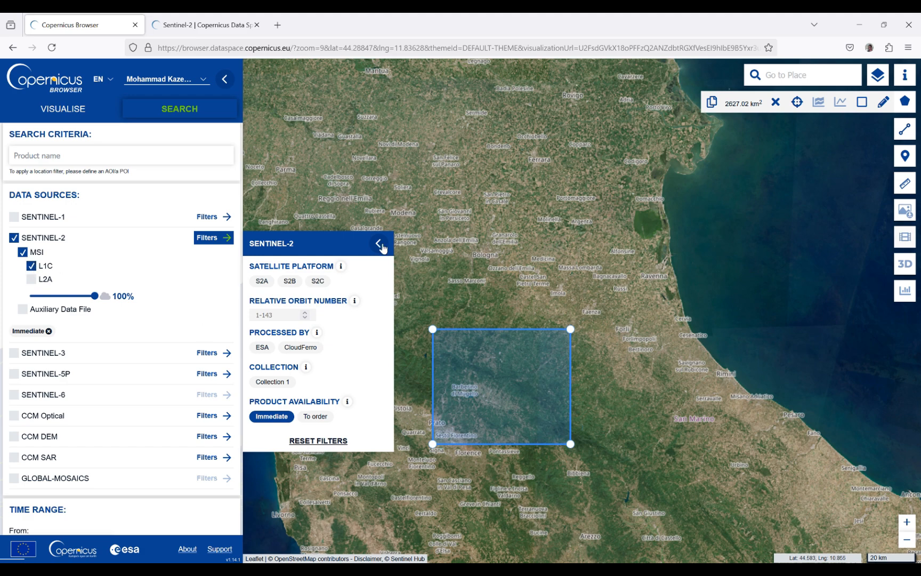
{"action": "left_click", "coordinate": [379, 243]}
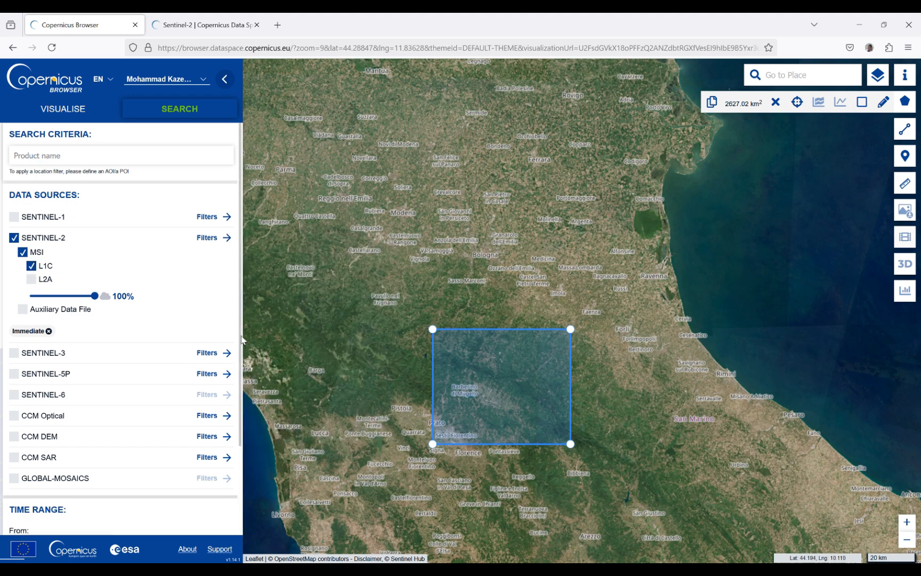
Step: Set the search time range from 1 July 2024 to 10 July 2024
{"action": "scroll", "scroll_direction": "down", "scroll_amount": 3}
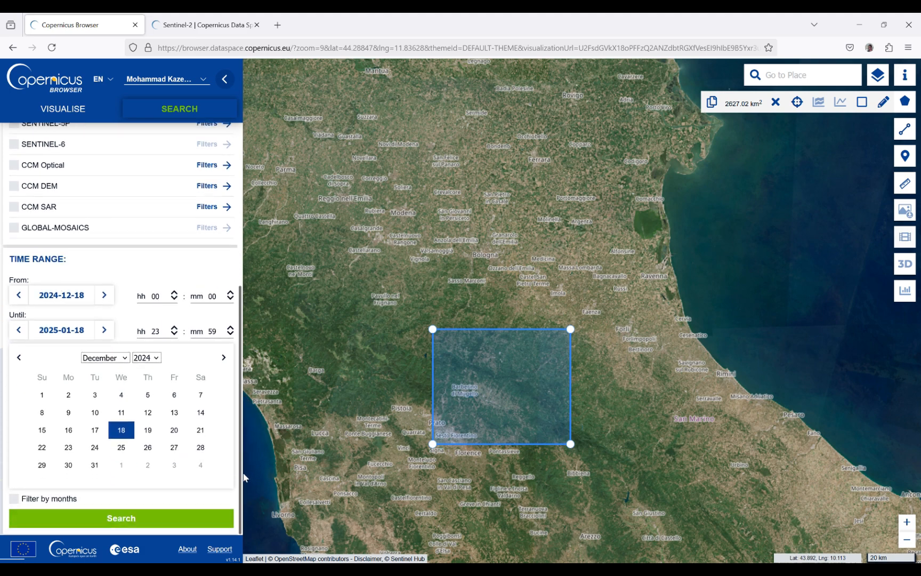
{"action": "left_click", "coordinate": [105, 358]}
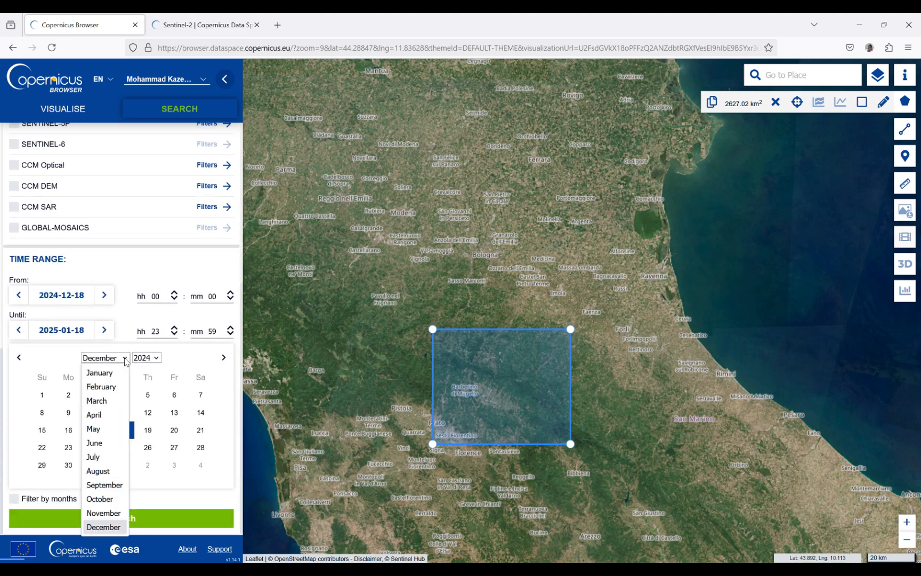
{"action": "mouse_move", "coordinate": [94, 457]}
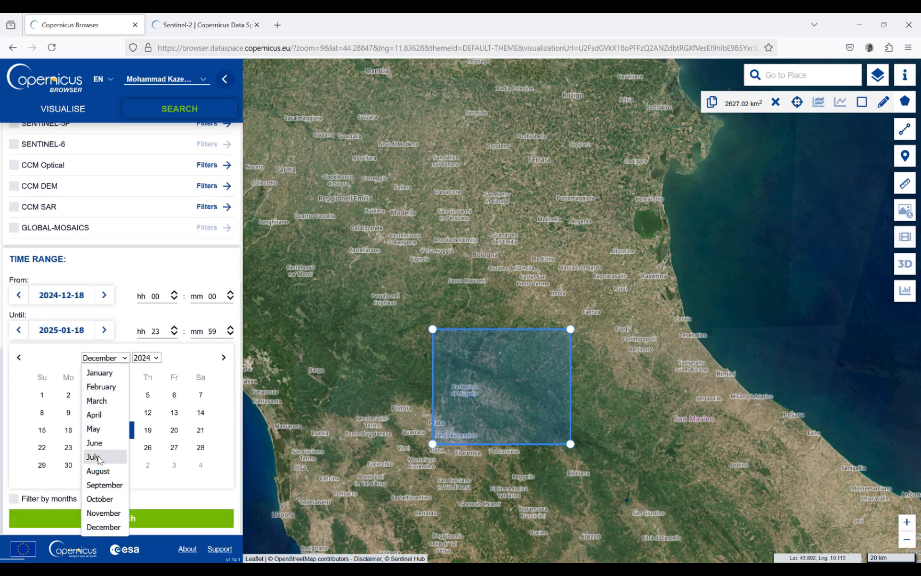
{"action": "left_click", "coordinate": [92, 457]}
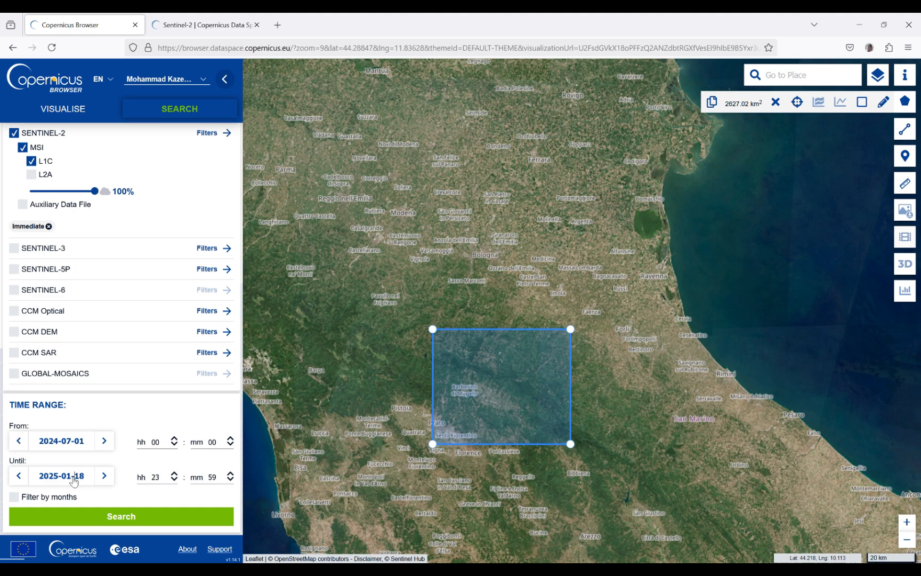
{"action": "left_click", "coordinate": [60, 476]}
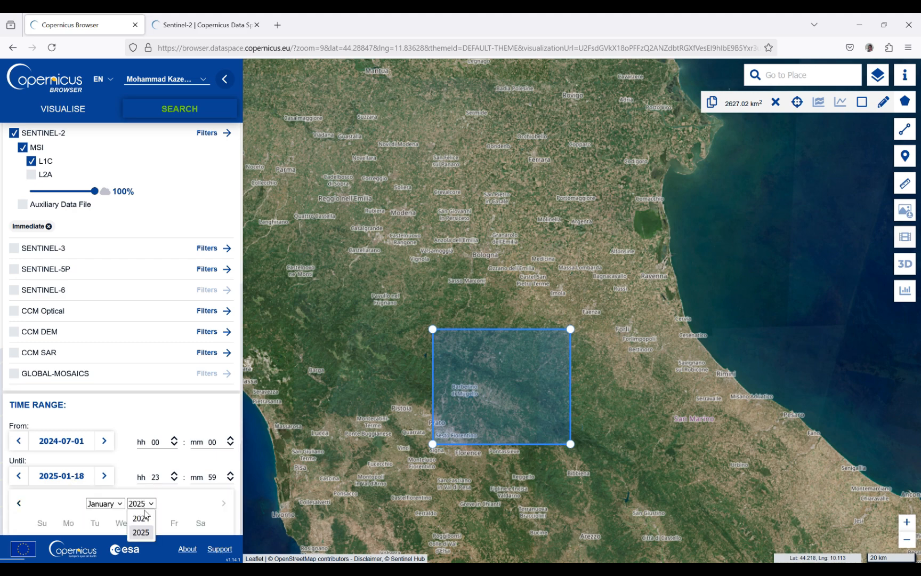
{"action": "left_click", "coordinate": [139, 517]}
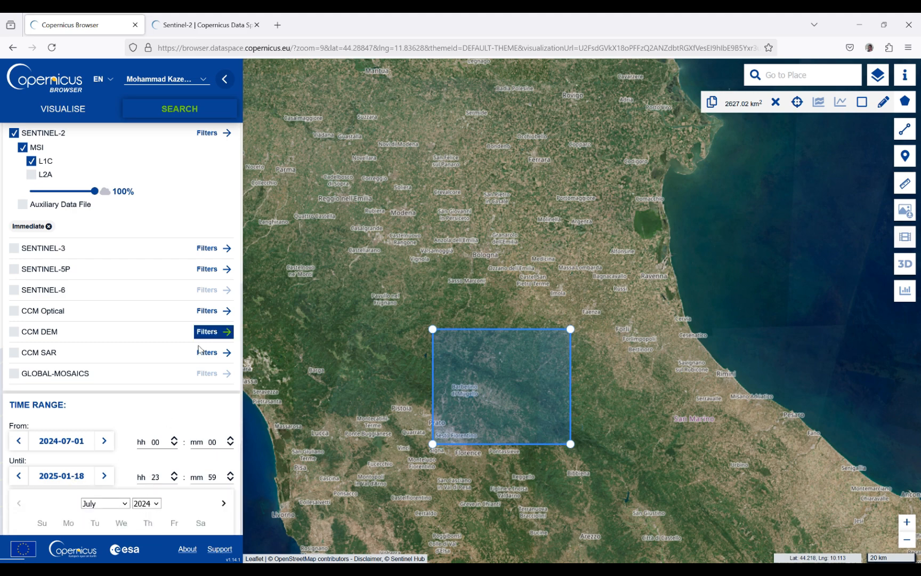
{"action": "scroll", "scroll_direction": "down", "scroll_amount": 3}
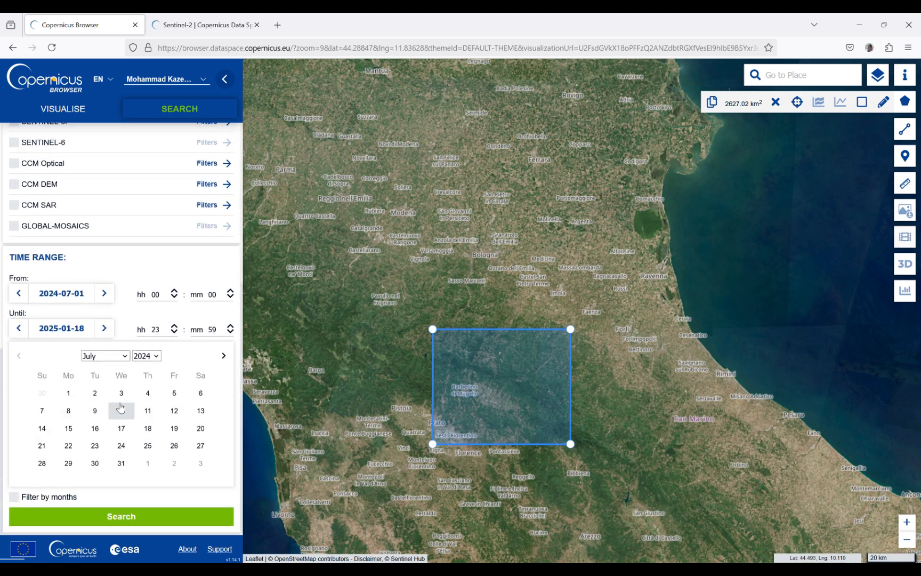
{"action": "left_click", "coordinate": [148, 410]}
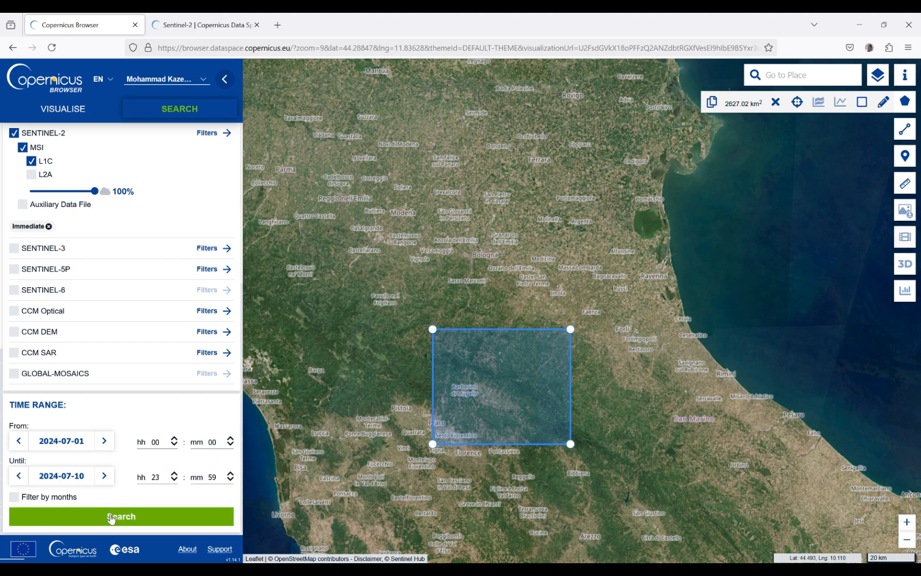
Step: Run the search, returning 10 Sentinel-2 L1C products from early July 2024
{"action": "left_click", "coordinate": [121, 517]}
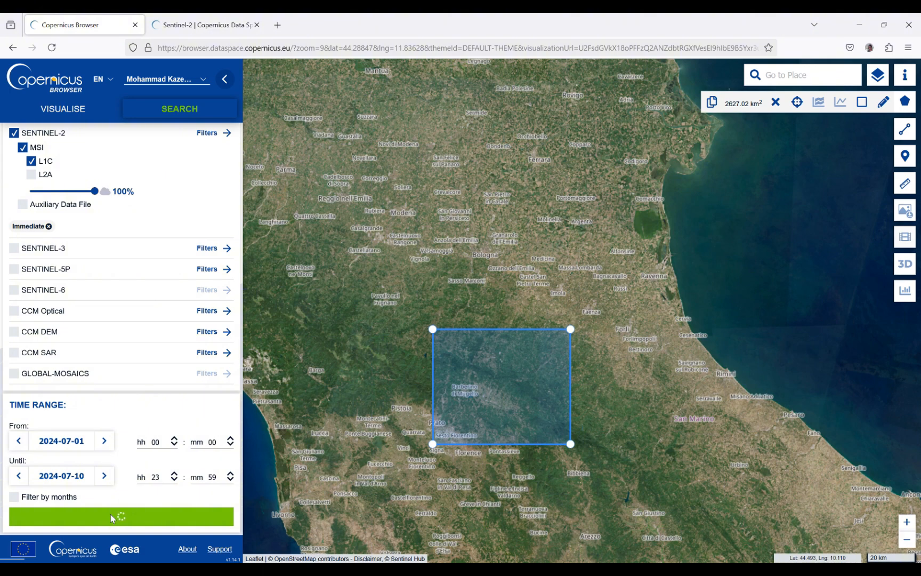
{"action": "left_click", "coordinate": [120, 516]}
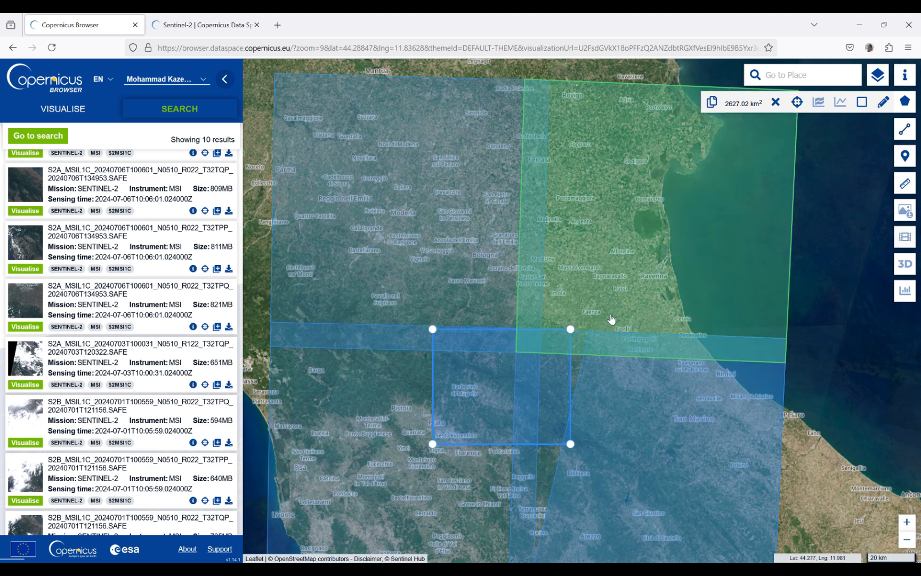
{"action": "mouse_move", "coordinate": [660, 269]}
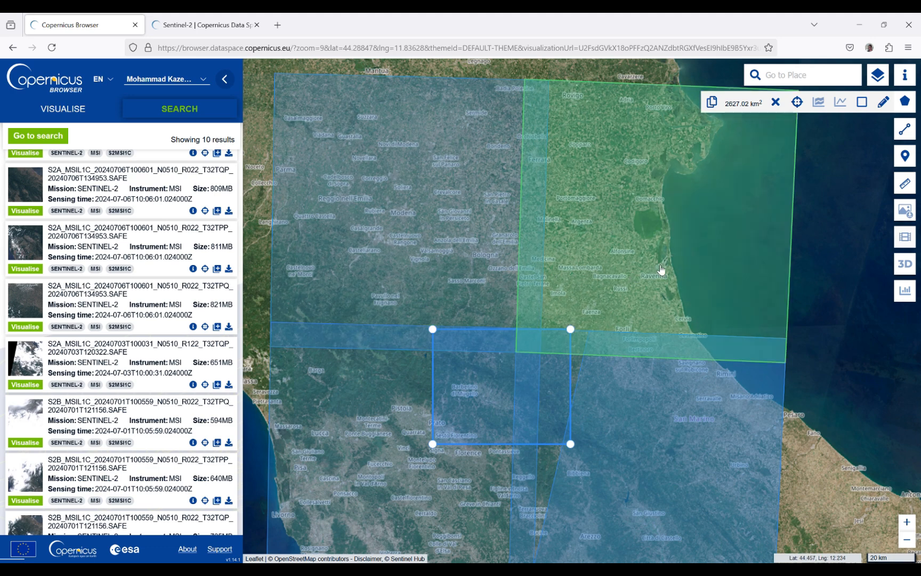
{"action": "mouse_move", "coordinate": [640, 261]}
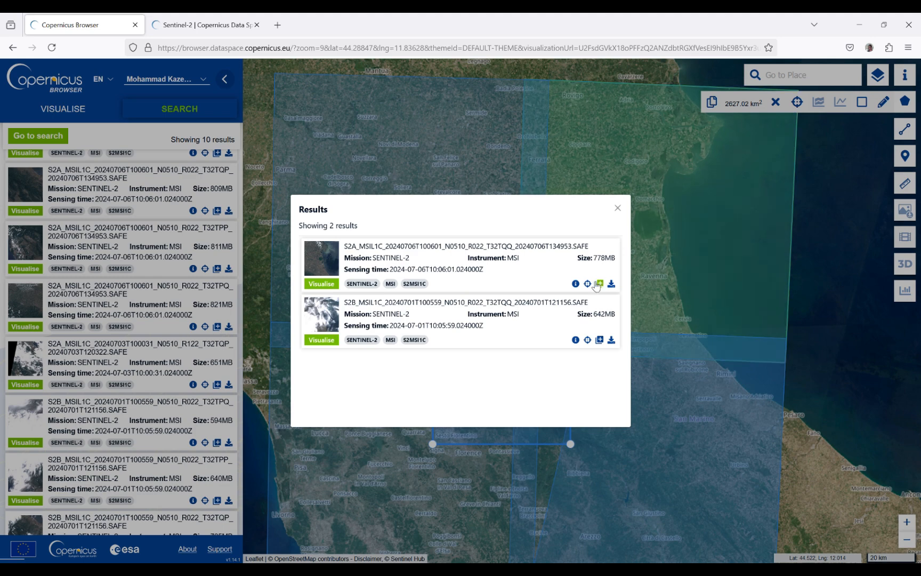
{"action": "mouse_move", "coordinate": [575, 283]}
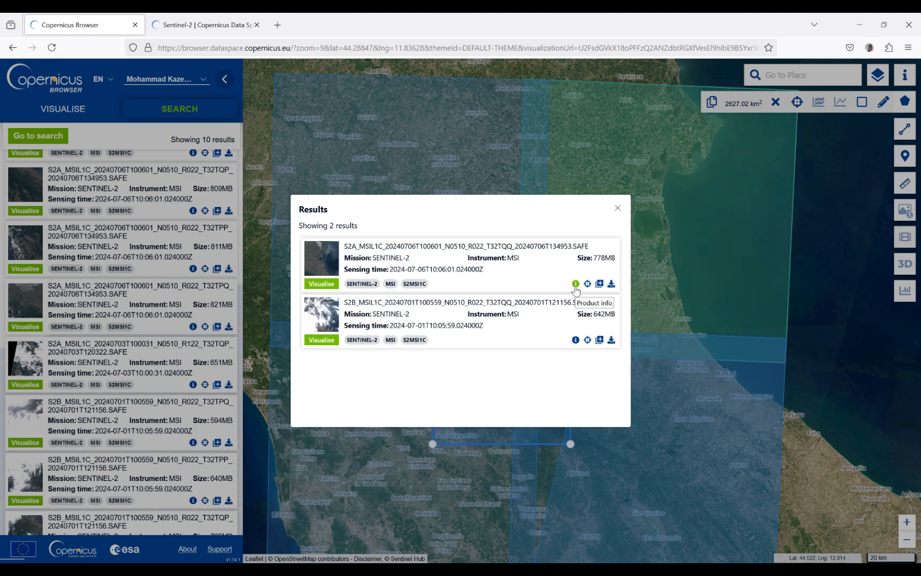
Step: Show product info for the first result, the 6 July 2024 L1C tile T32TQQ
{"action": "left_click", "coordinate": [575, 283]}
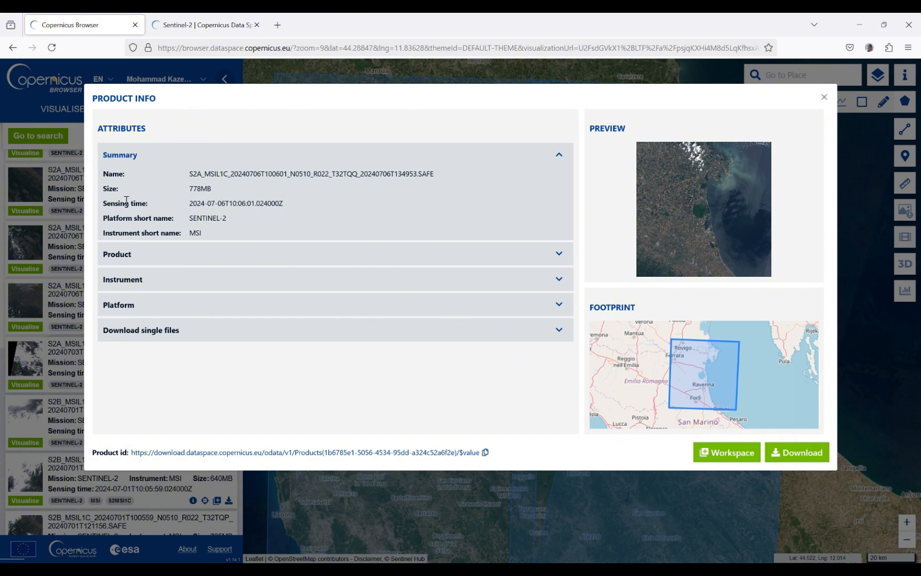
{"action": "mouse_move", "coordinate": [245, 264]}
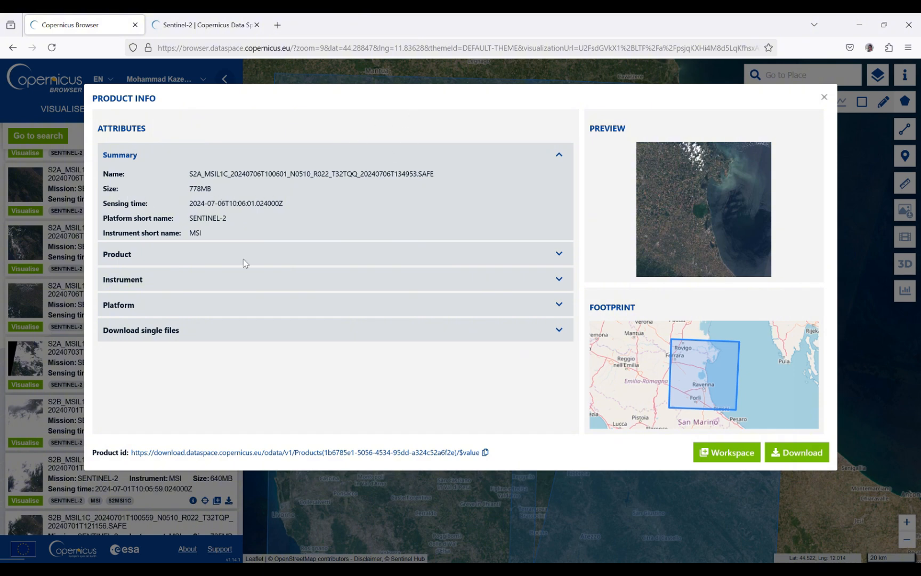
{"action": "mouse_move", "coordinate": [652, 225]}
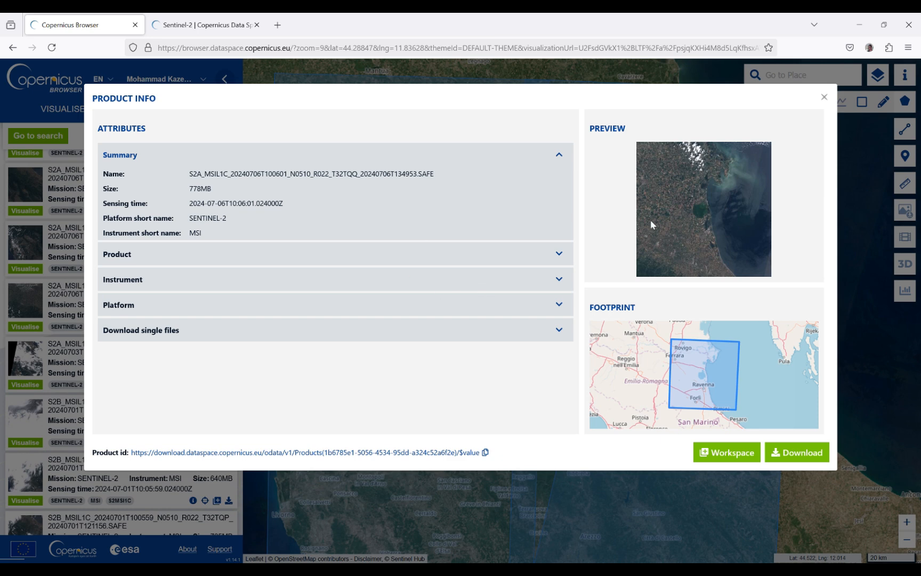
{"action": "mouse_move", "coordinate": [758, 227]}
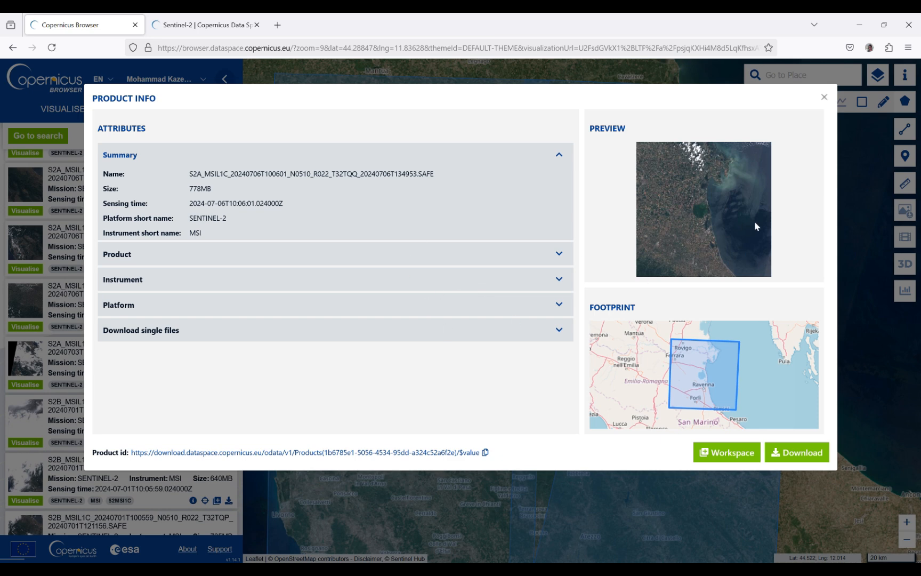
{"action": "mouse_move", "coordinate": [542, 450]}
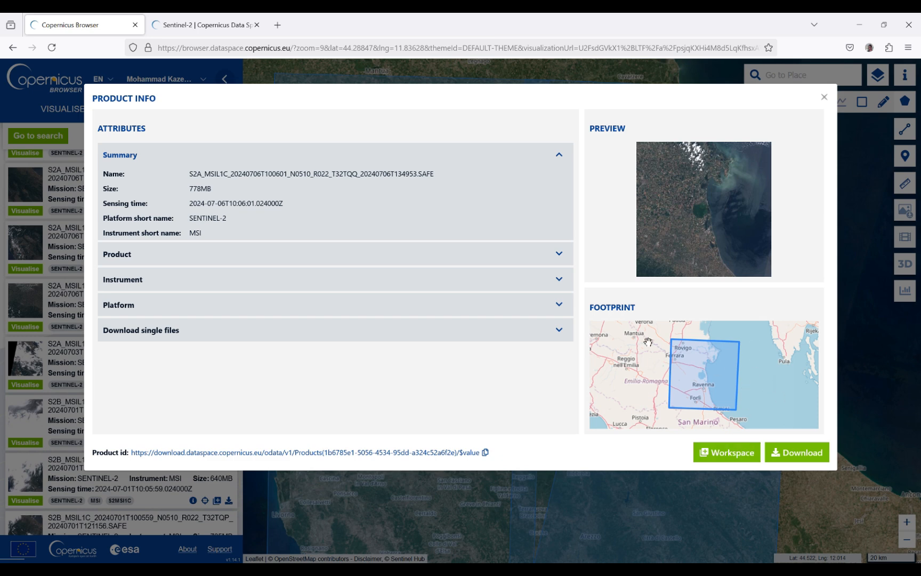
{"action": "mouse_move", "coordinate": [763, 403]}
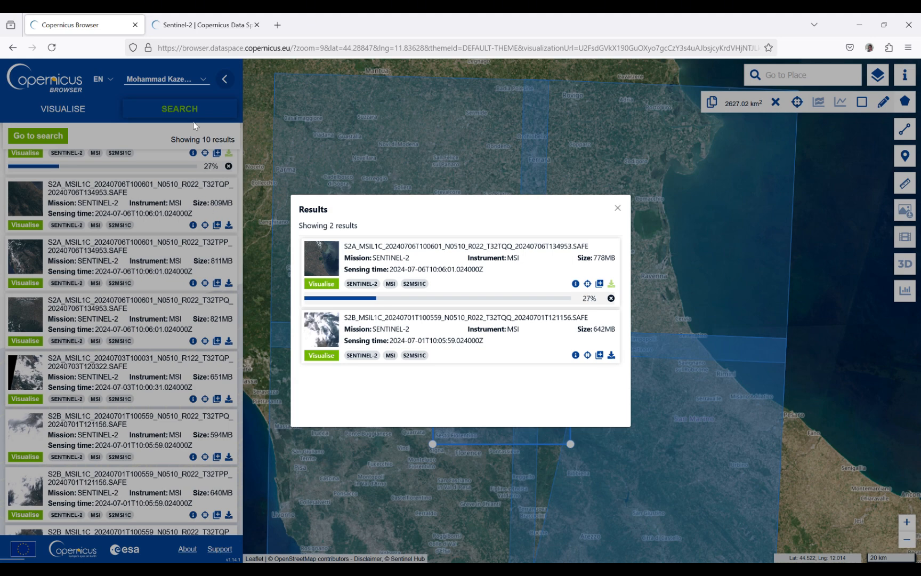
Step: Look over the Sentinel-2 page's product-type and level table, then return to its intro
{"action": "left_click", "coordinate": [202, 25]}
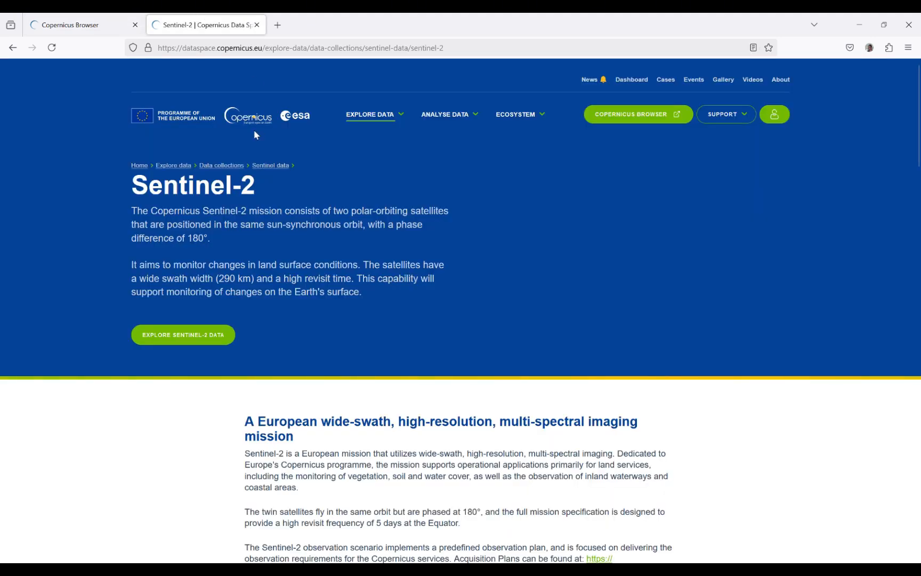
{"action": "left_click", "coordinate": [370, 114]}
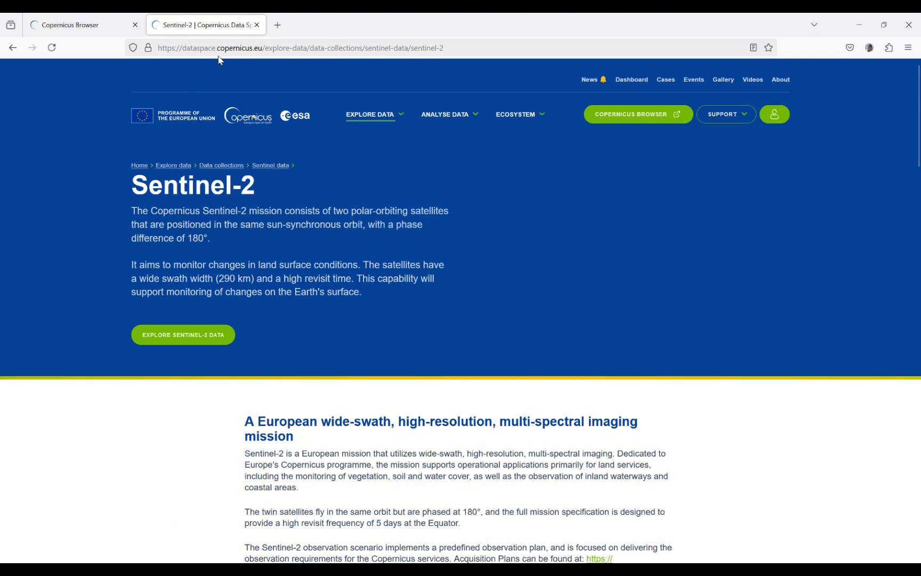
{"action": "mouse_move", "coordinate": [549, 328]}
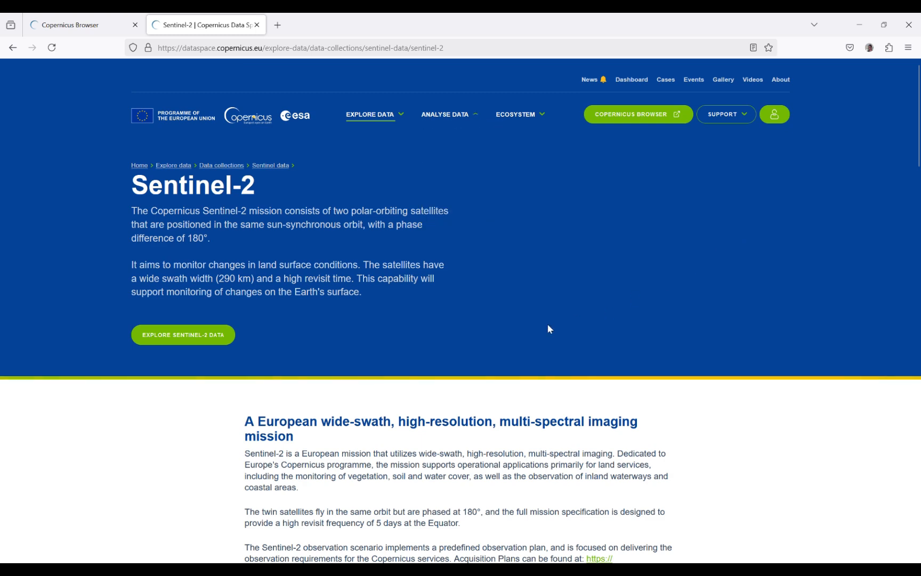
{"action": "mouse_move", "coordinate": [268, 211]}
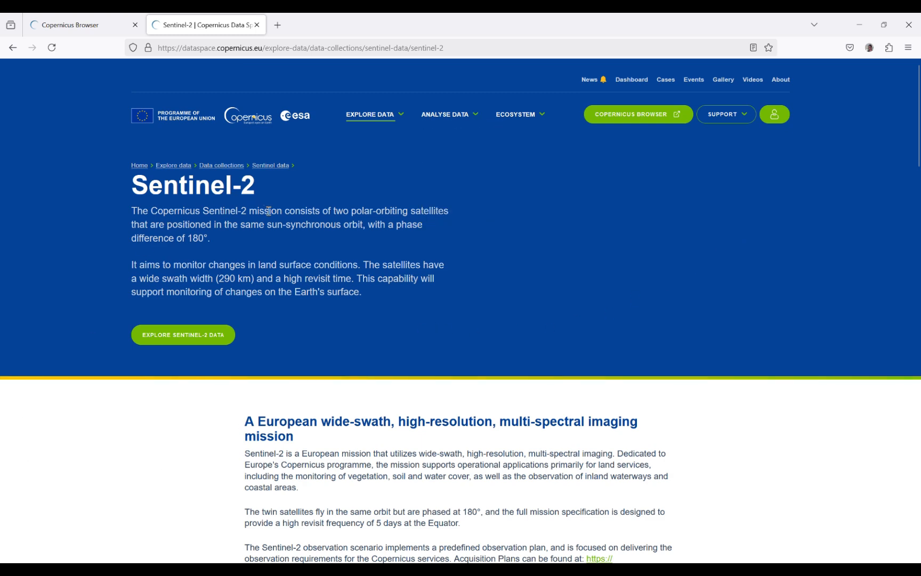
{"action": "scroll", "scroll_direction": "down", "scroll_amount": 3}
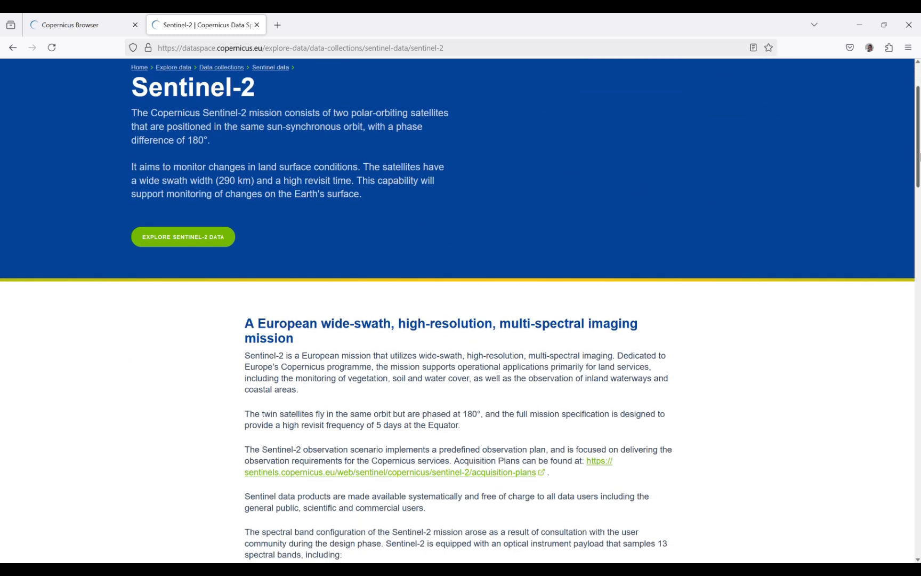
{"action": "scroll", "scroll_direction": "down", "scroll_amount": 3}
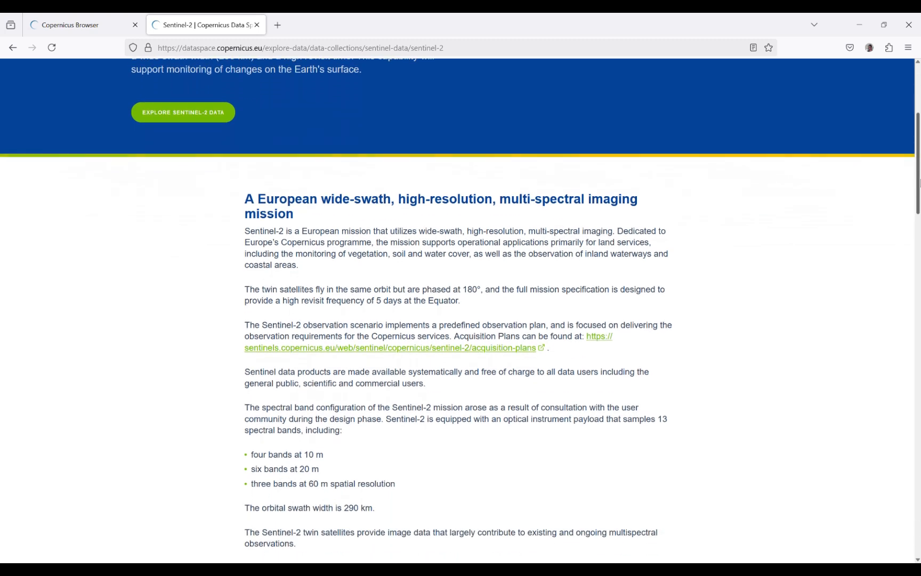
{"action": "scroll", "scroll_direction": "down", "scroll_amount": 3}
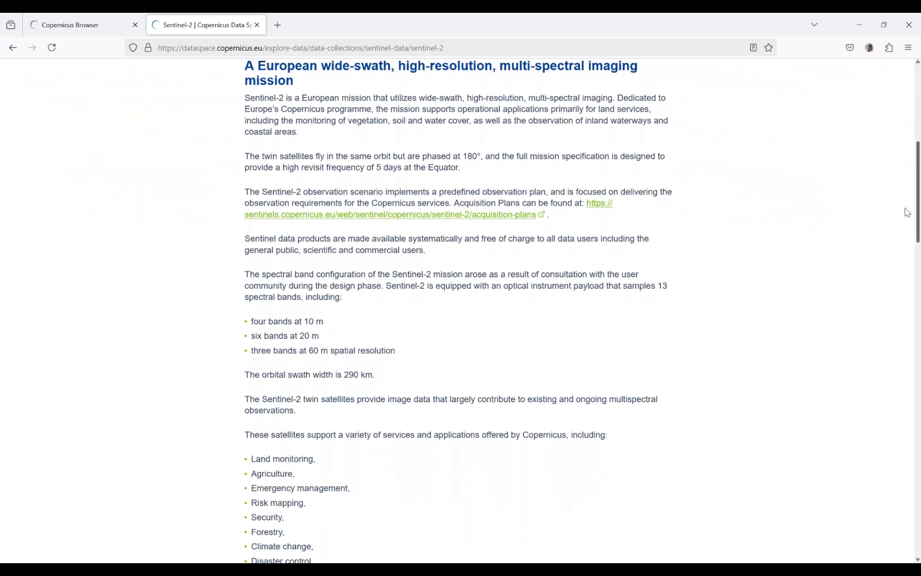
{"action": "scroll", "scroll_direction": "down", "scroll_amount": 3}
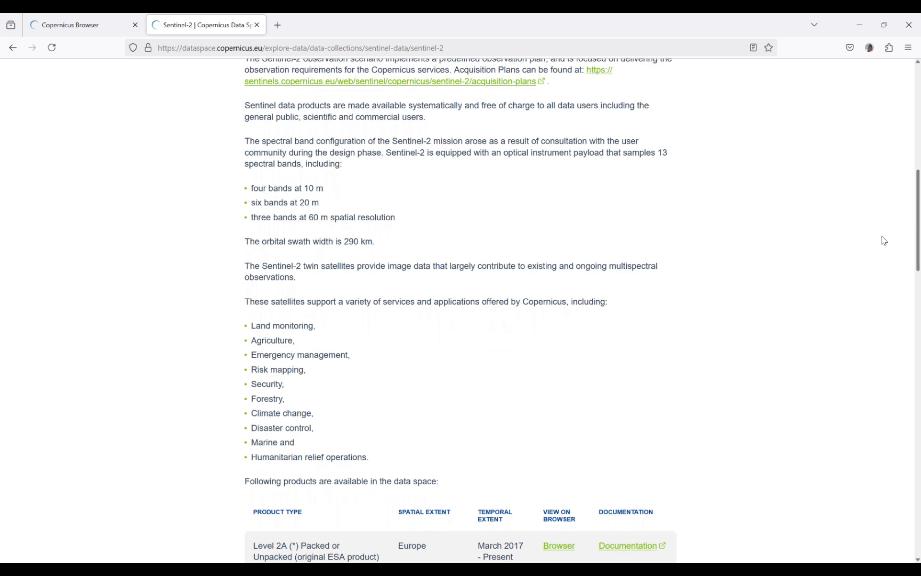
{"action": "mouse_move", "coordinate": [227, 222]}
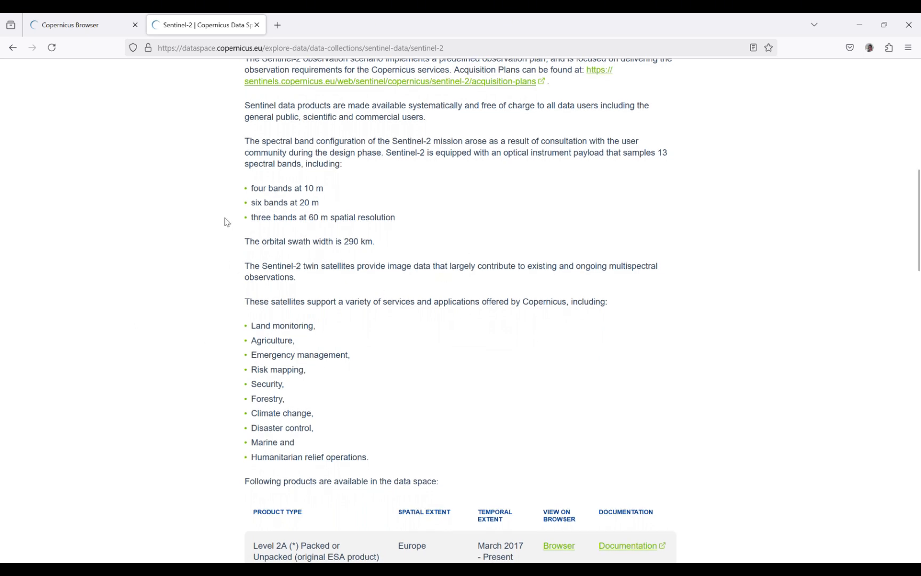
{"action": "mouse_move", "coordinate": [664, 278]}
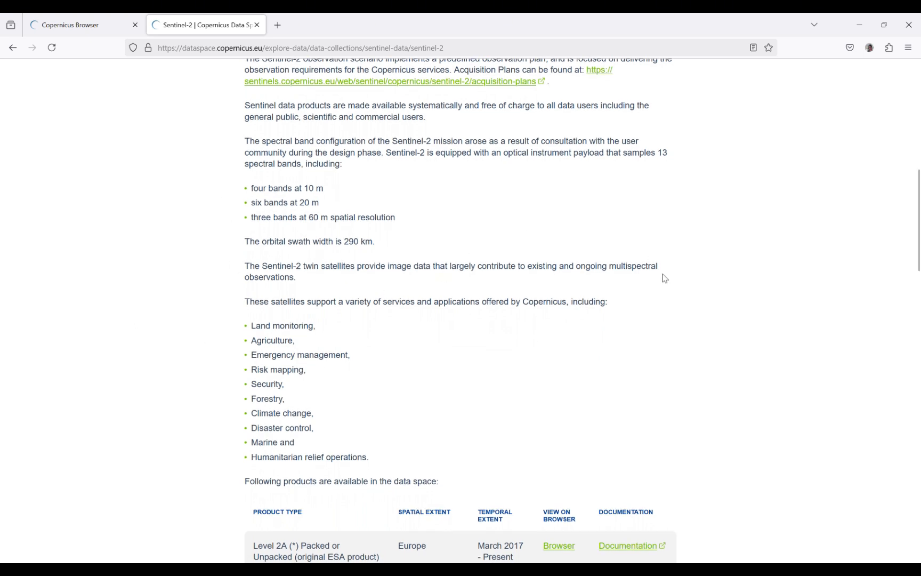
{"action": "mouse_move", "coordinate": [305, 284]}
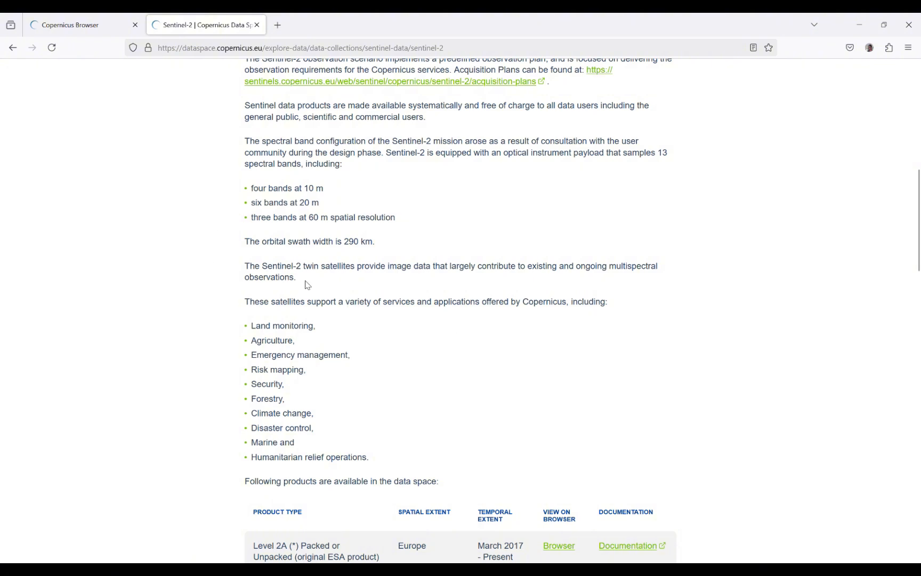
{"action": "mouse_move", "coordinate": [335, 237]}
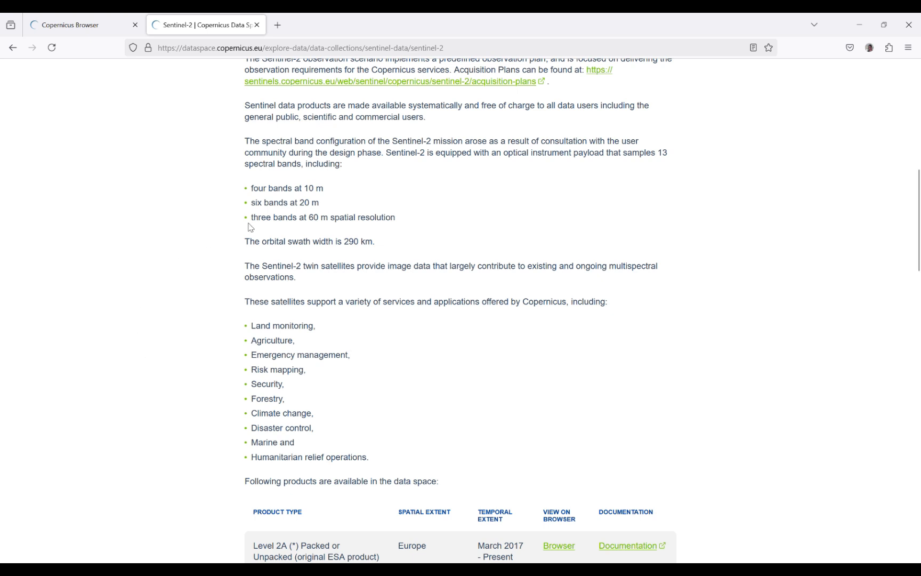
{"action": "mouse_move", "coordinate": [263, 322]}
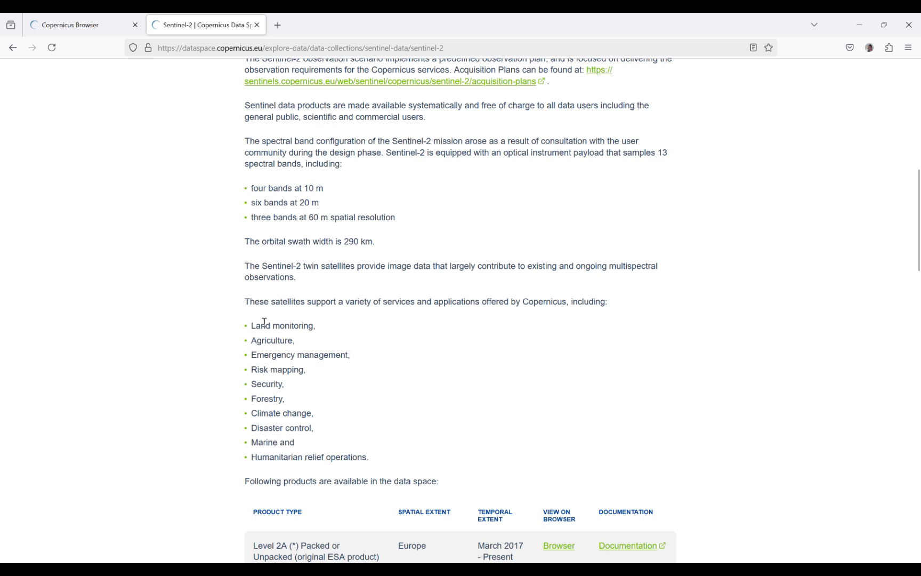
{"action": "mouse_move", "coordinate": [916, 176]}
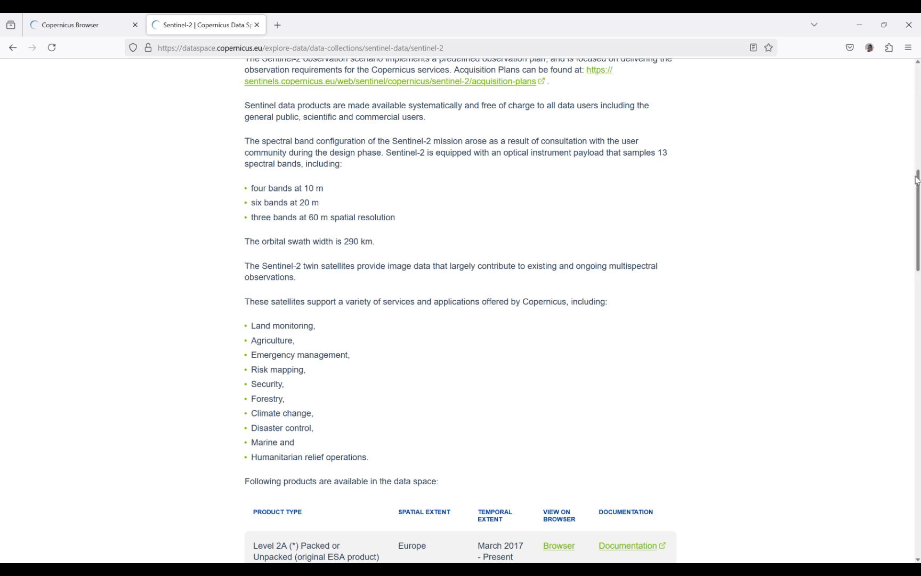
{"action": "scroll", "scroll_direction": "down", "scroll_amount": 3}
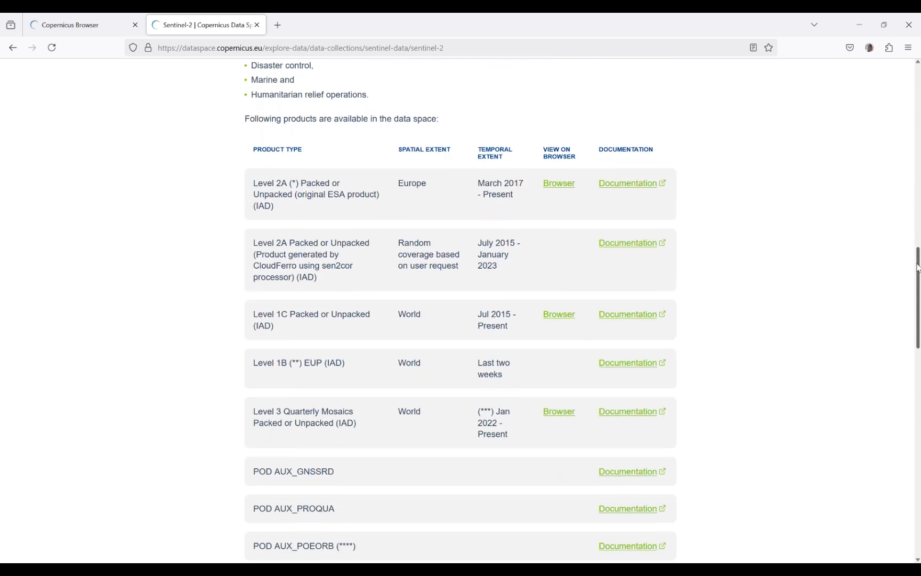
{"action": "mouse_move", "coordinate": [237, 304]}
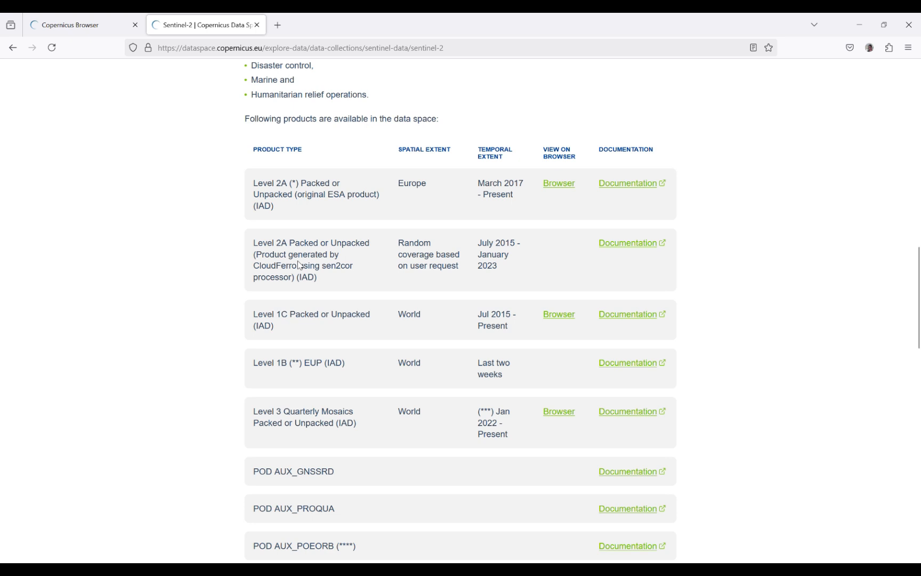
{"action": "mouse_move", "coordinate": [375, 253]}
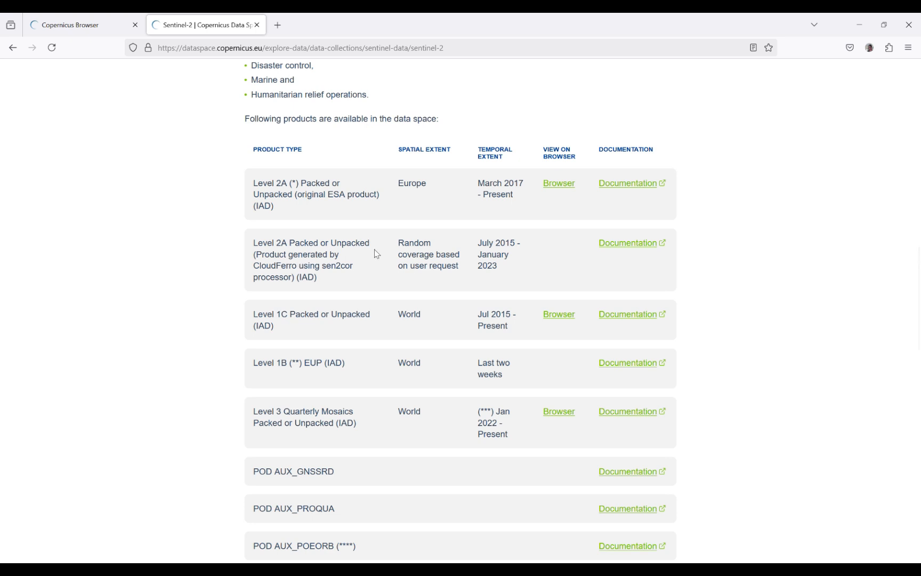
{"action": "scroll", "scroll_direction": "down", "scroll_amount": 3}
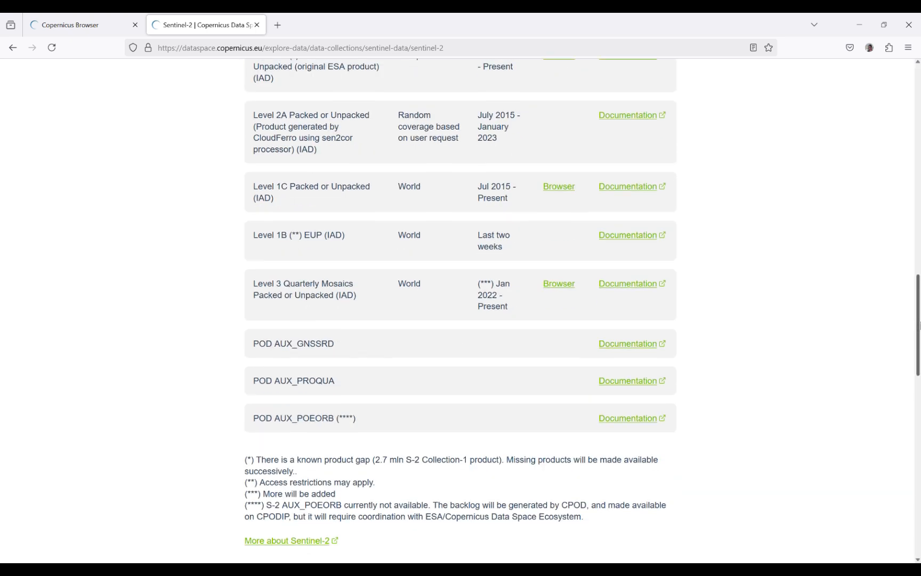
{"action": "scroll", "scroll_direction": "up", "scroll_amount": 3}
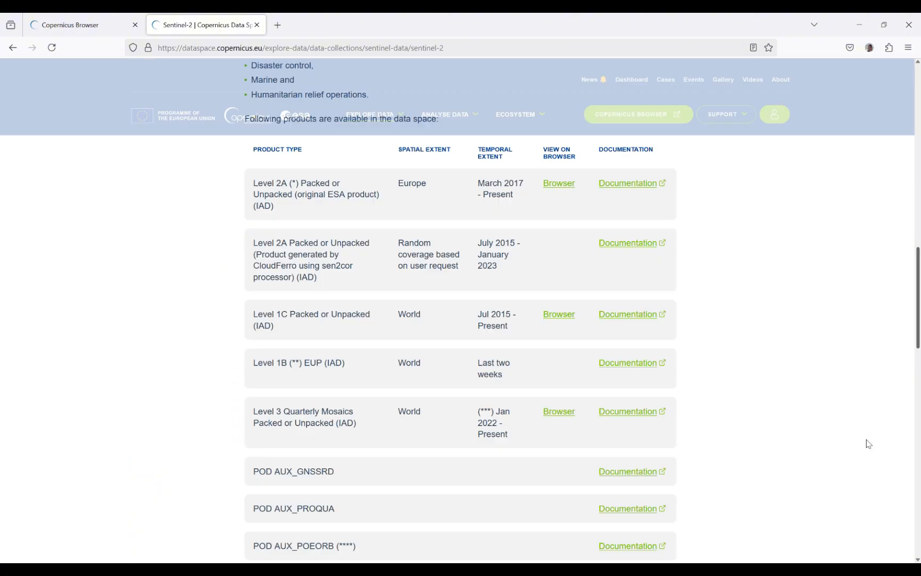
{"action": "scroll", "scroll_direction": "down", "scroll_amount": 3}
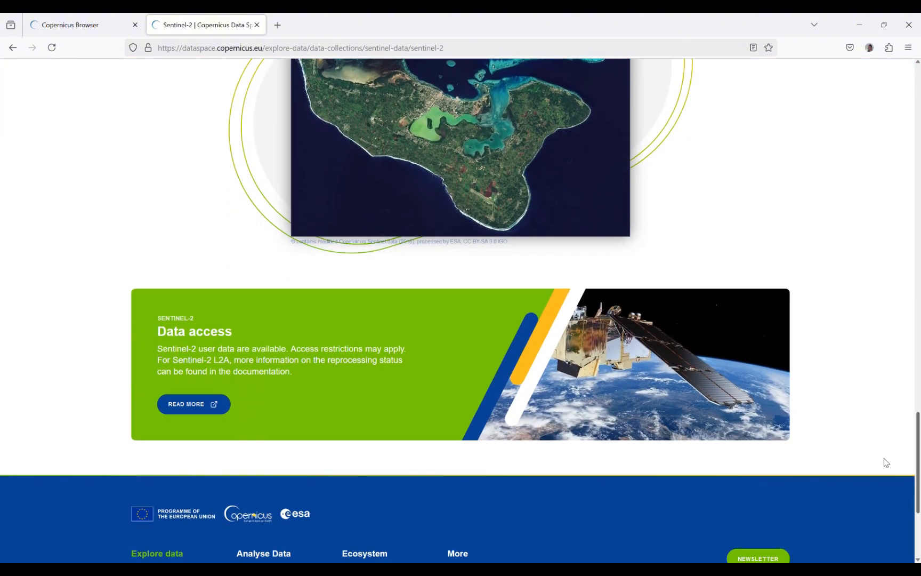
{"action": "scroll", "scroll_direction": "up", "scroll_amount": 3}
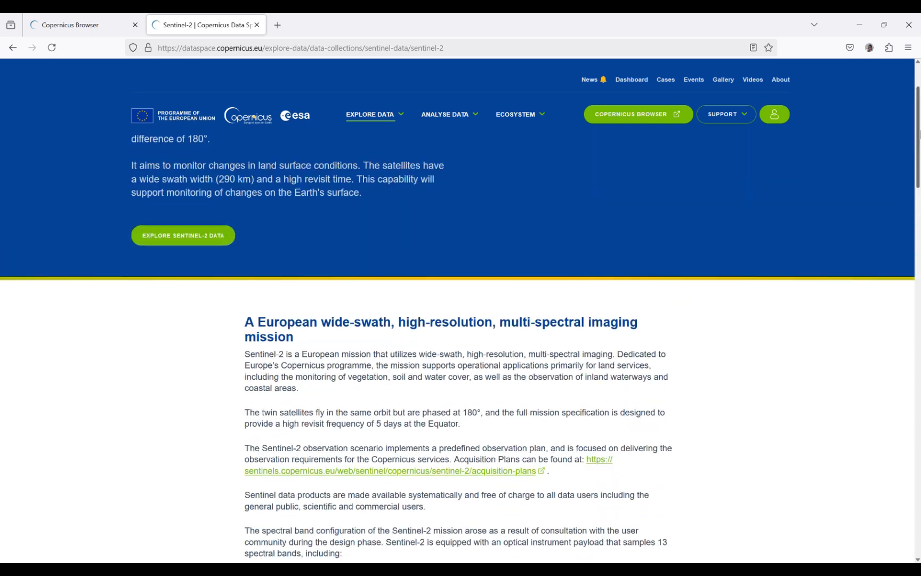
{"action": "scroll", "scroll_direction": "up", "scroll_amount": 3}
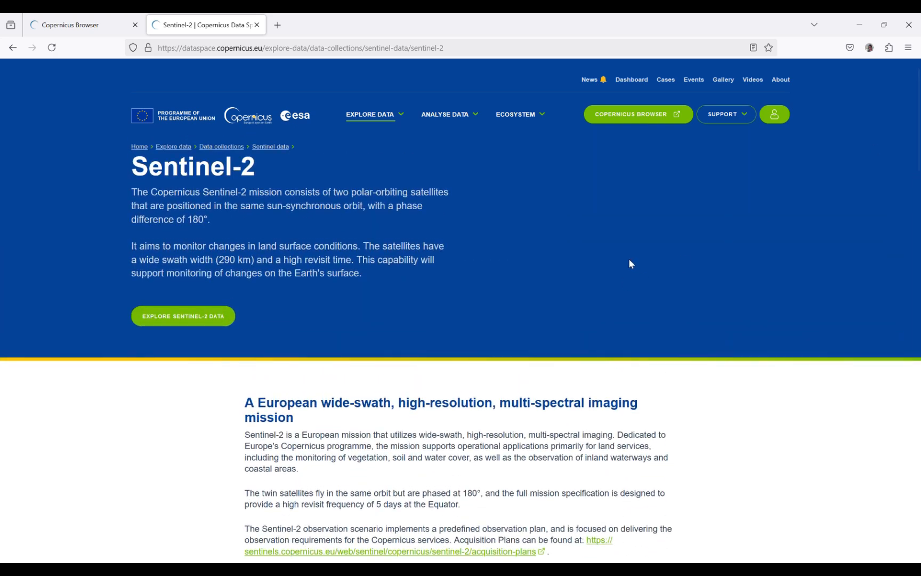
{"action": "mouse_move", "coordinate": [228, 374]}
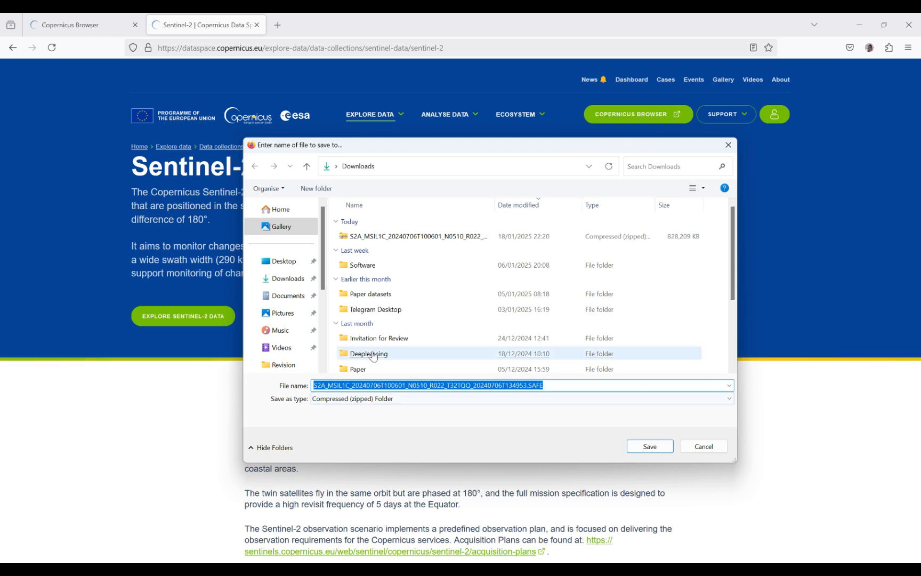
{"action": "mouse_move", "coordinate": [654, 460]}
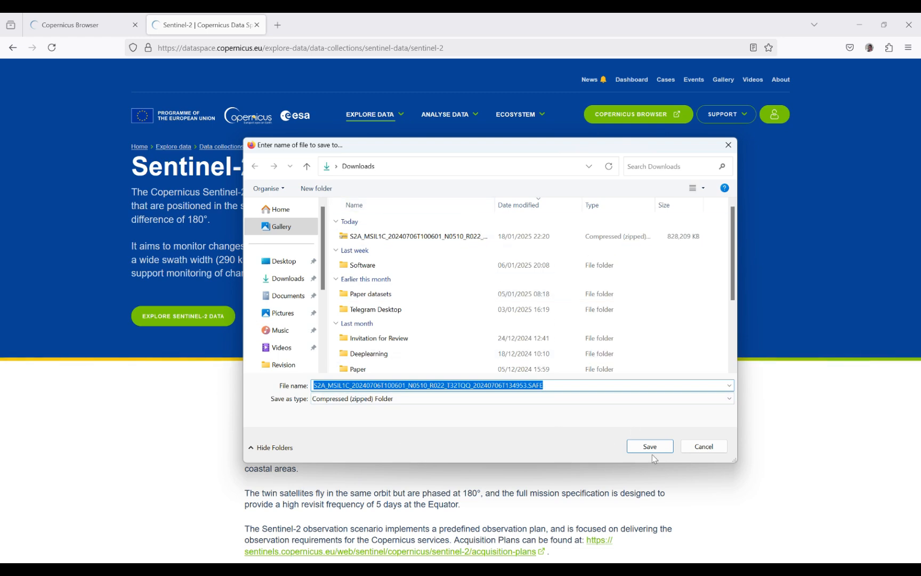
Step: Save the 6 July T32TQQ L1C zip to Downloads and return to Copernicus Browser
{"action": "left_click", "coordinate": [649, 446]}
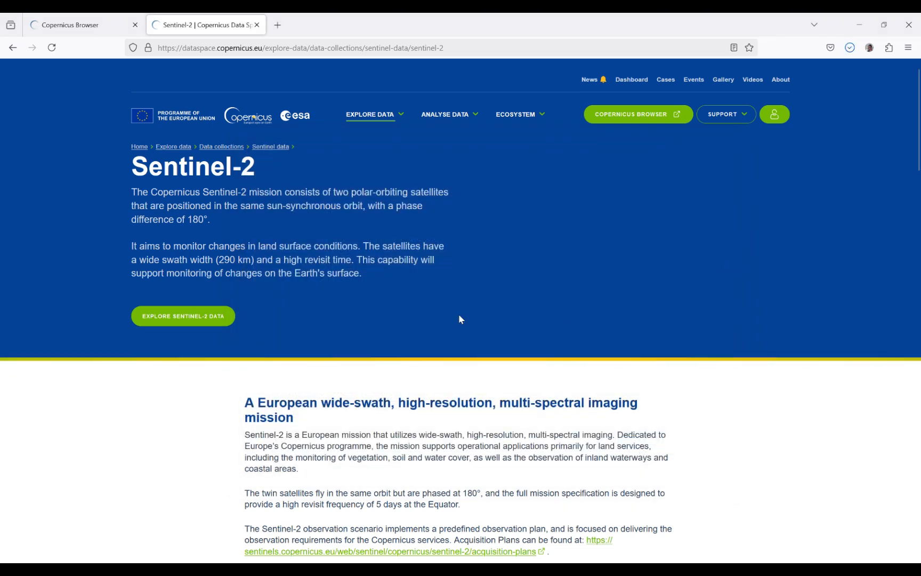
{"action": "left_click", "coordinate": [70, 24]}
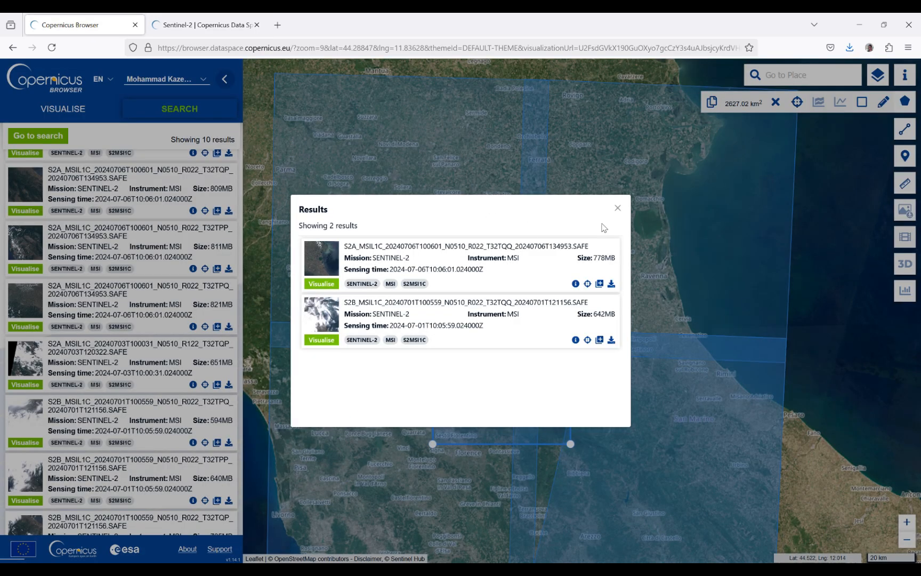
{"action": "mouse_move", "coordinate": [783, 128]}
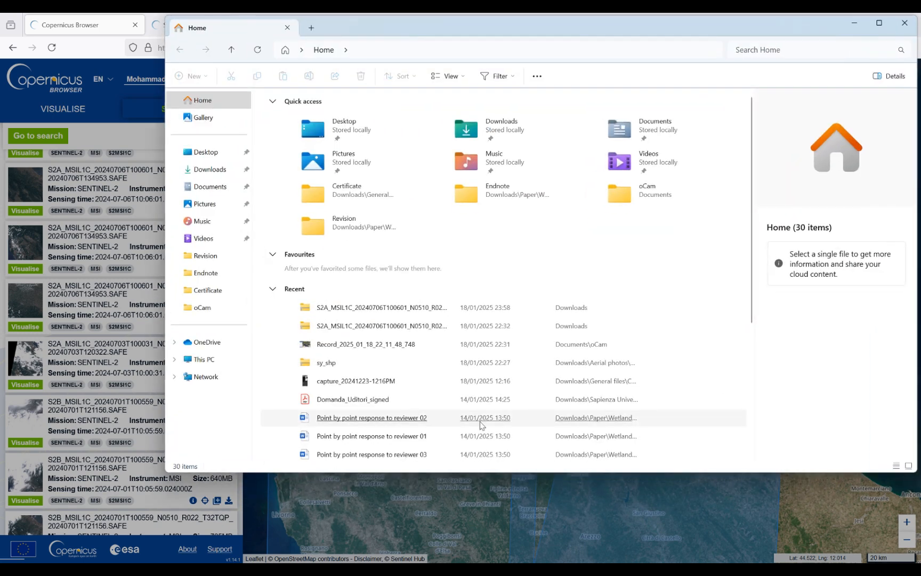
Step: Show both S2A 6 July L1C zips in the Downloads folder, then bring SNAP forward
{"action": "left_click", "coordinate": [209, 169]}
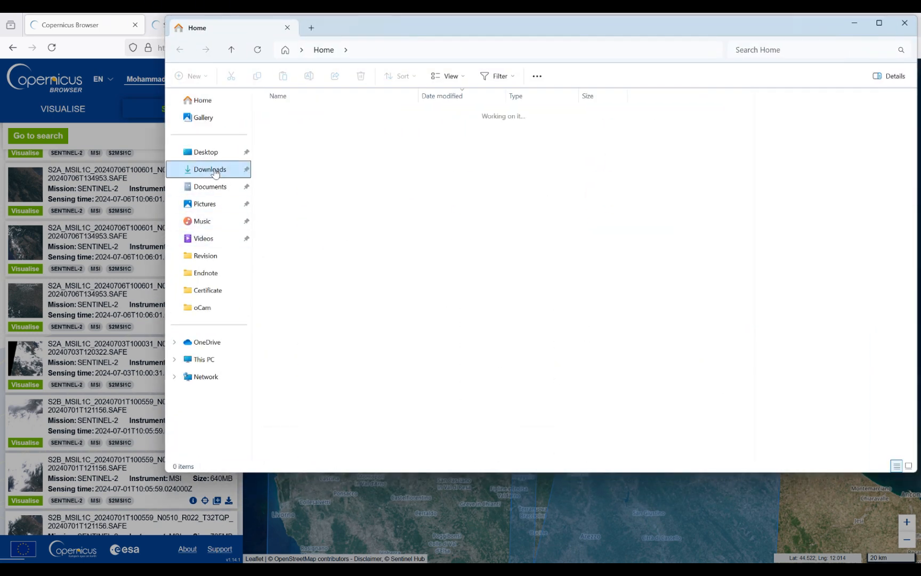
{"action": "left_click", "coordinate": [209, 169]}
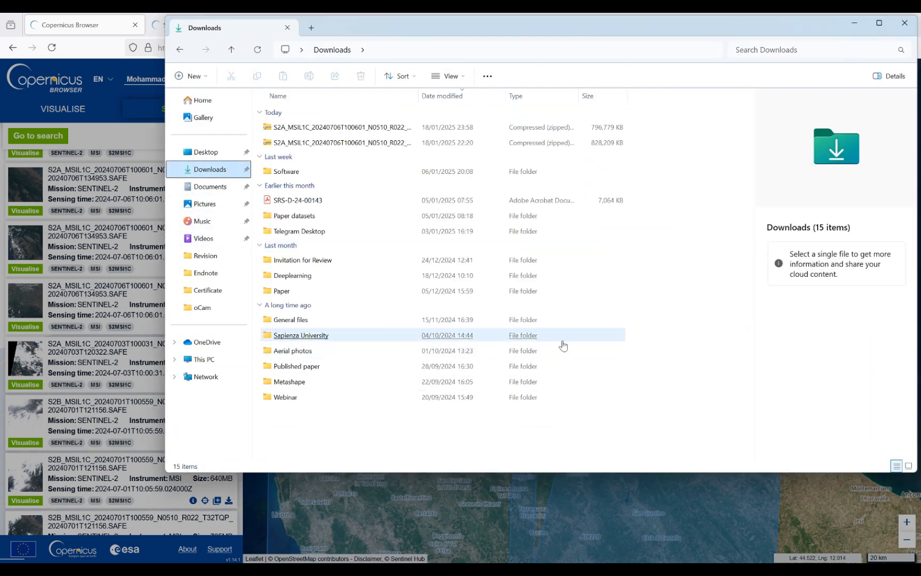
{"action": "left_click", "coordinate": [583, 453]}
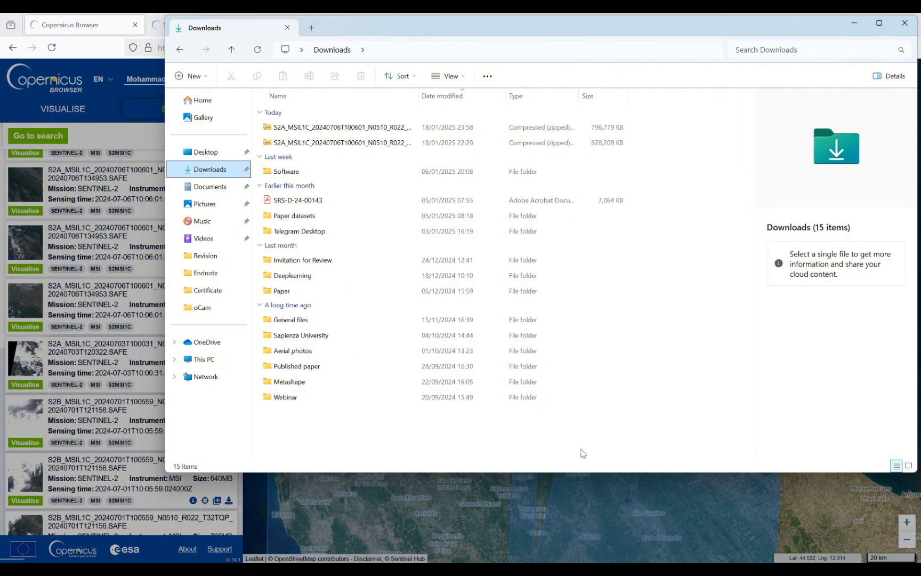
{"action": "mouse_move", "coordinate": [715, 529]}
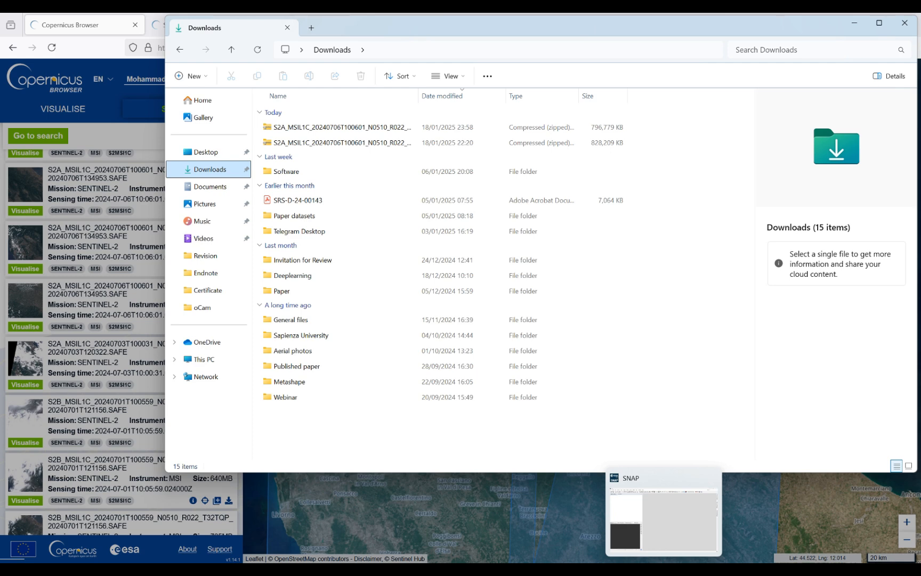
{"action": "left_click", "coordinate": [663, 511]}
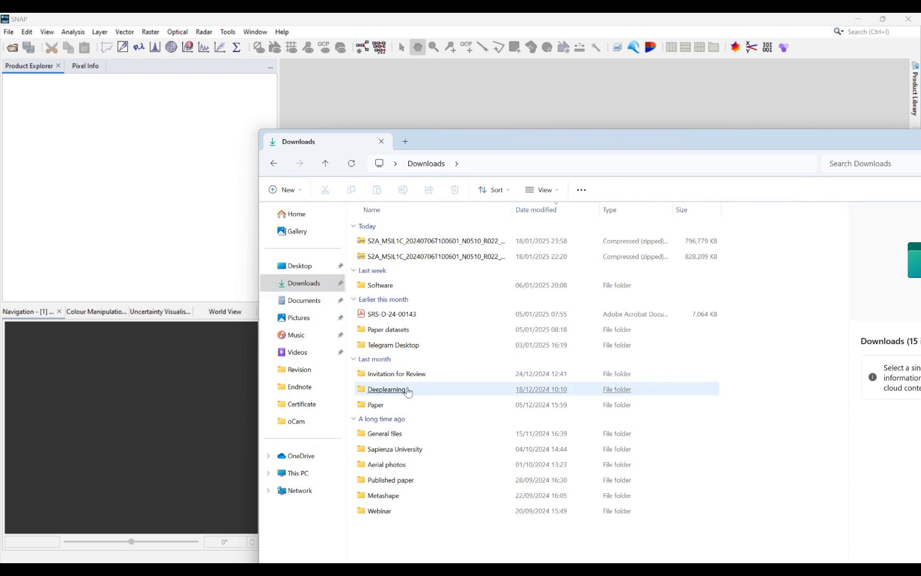
Step: Open the newest S2A zip from Downloads as product [1] in SNAP
{"action": "left_click", "coordinate": [386, 389]}
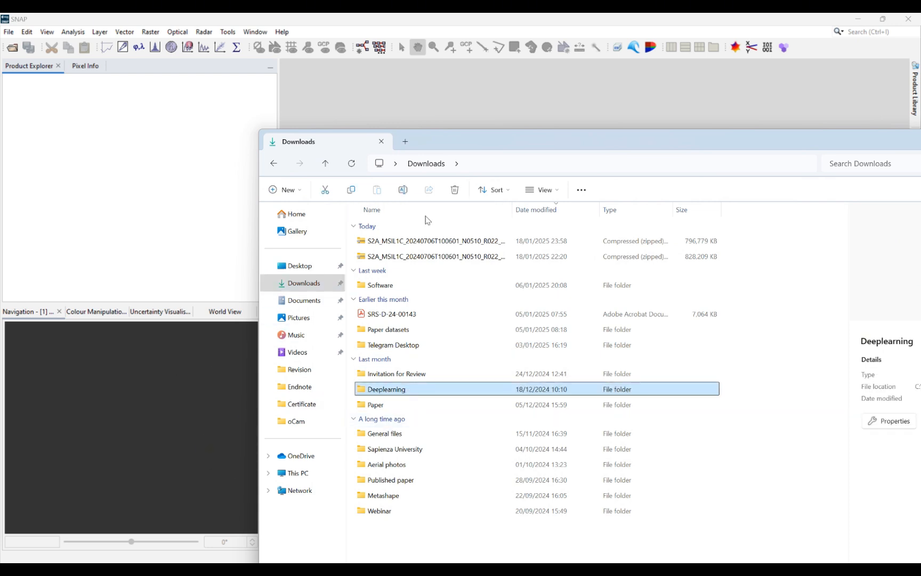
{"action": "left_click", "coordinate": [432, 240]}
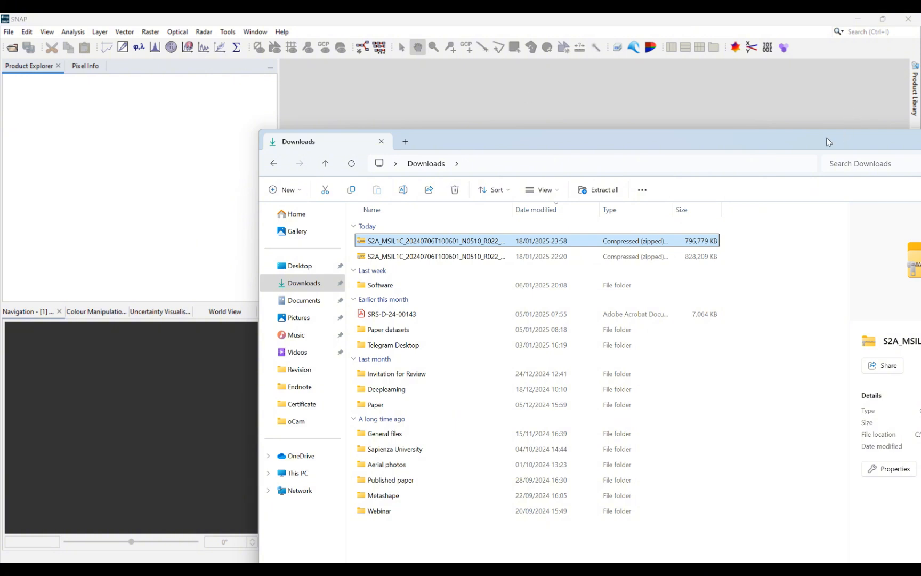
{"action": "mouse_move", "coordinate": [416, 168]}
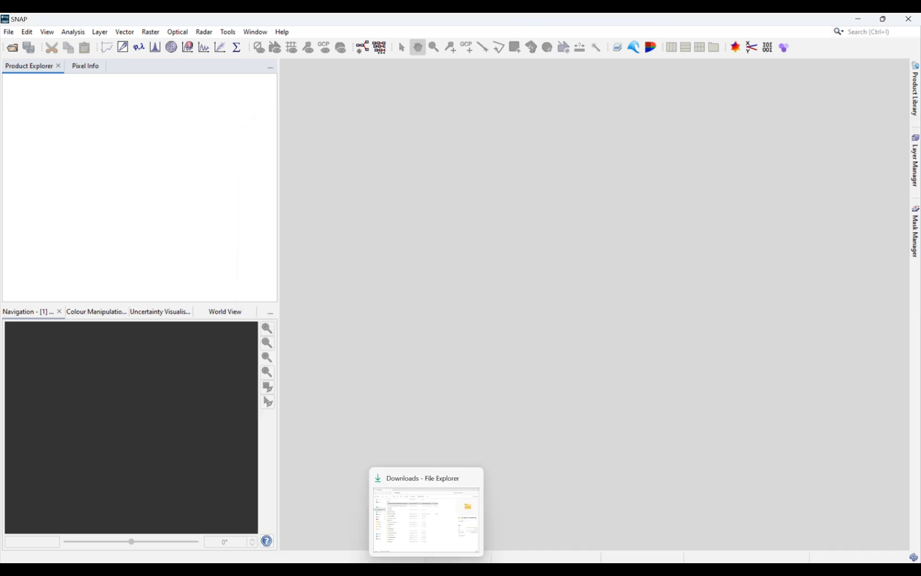
{"action": "mouse_move", "coordinate": [508, 422]}
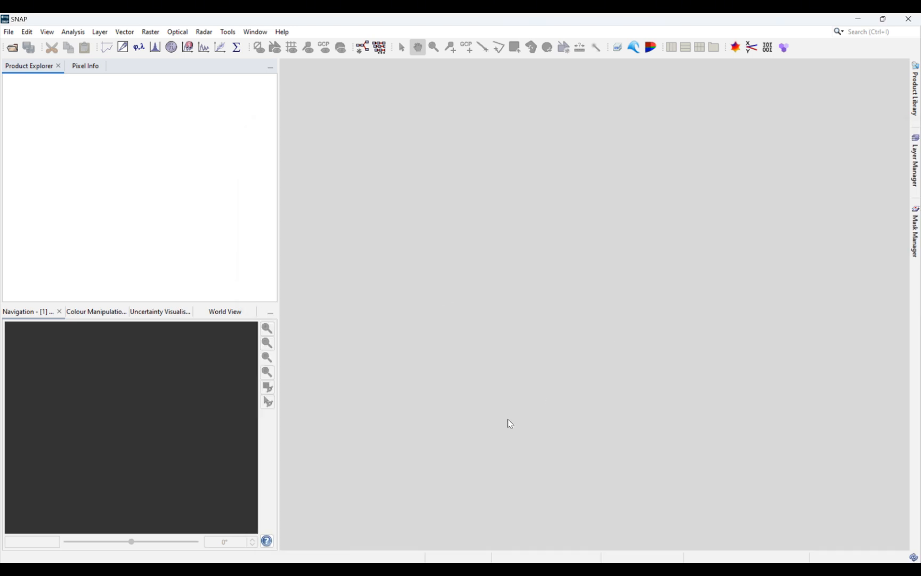
{"action": "mouse_move", "coordinate": [442, 515]}
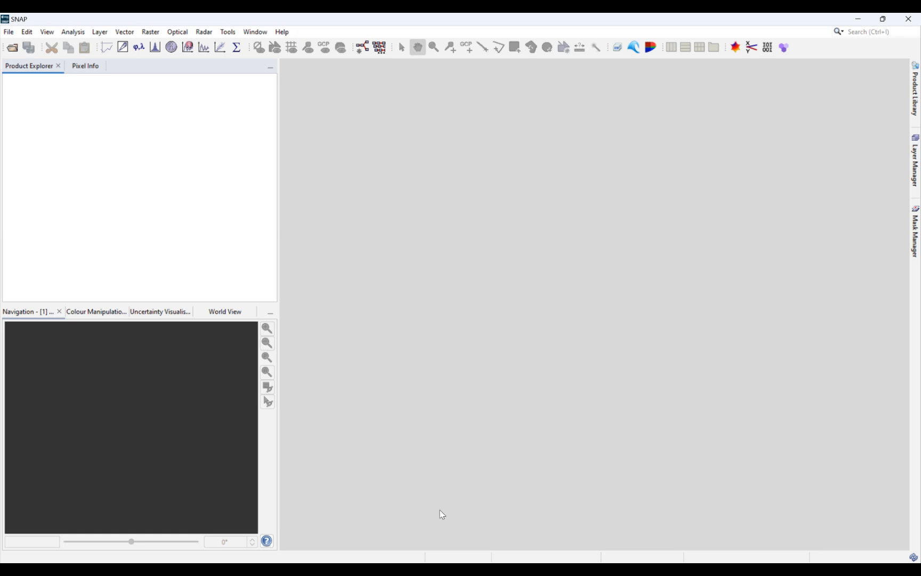
{"action": "left_click", "coordinate": [869, 31]}
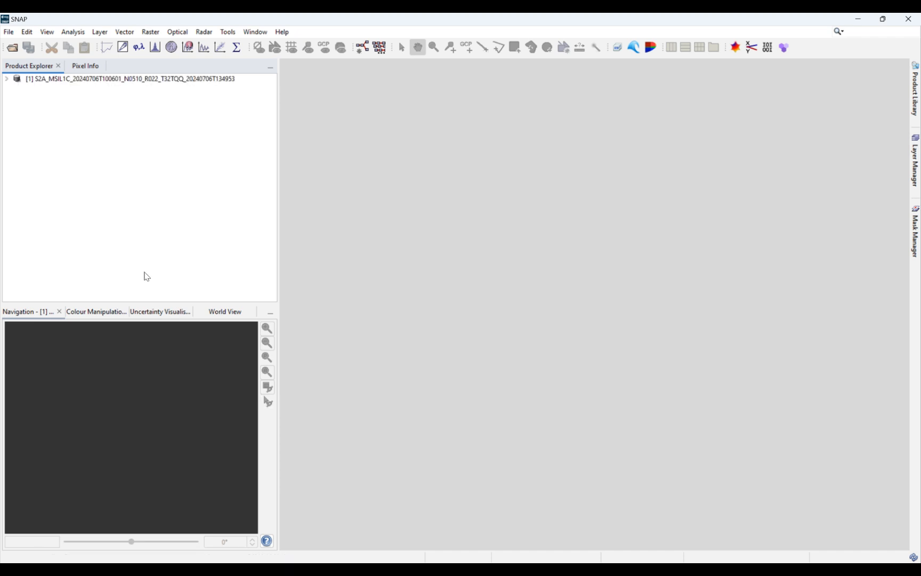
Step: Expand the T32TQQ product's bands and open B2 (490 nm) as a greyscale image
{"action": "left_click", "coordinate": [7, 79]}
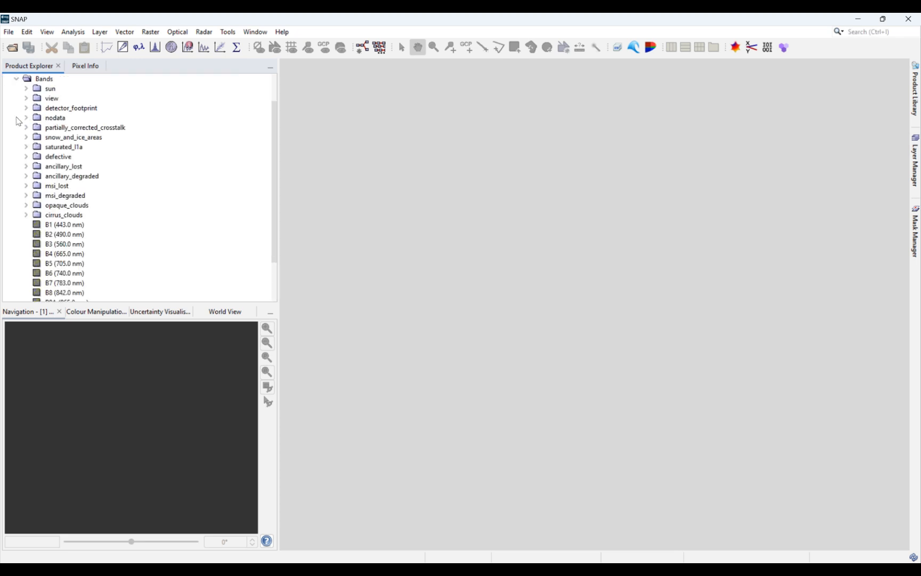
{"action": "left_click", "coordinate": [64, 234]}
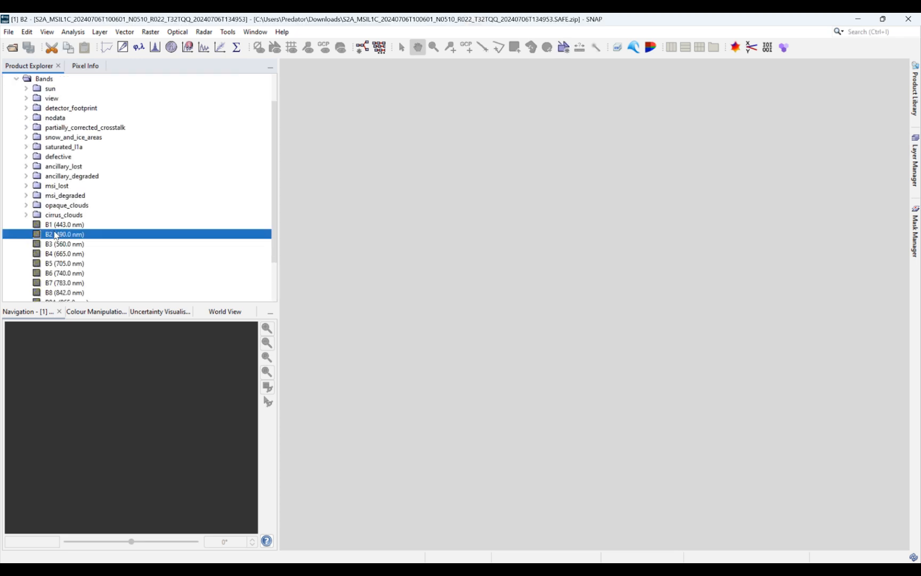
{"action": "double_click", "coordinate": [63, 234]}
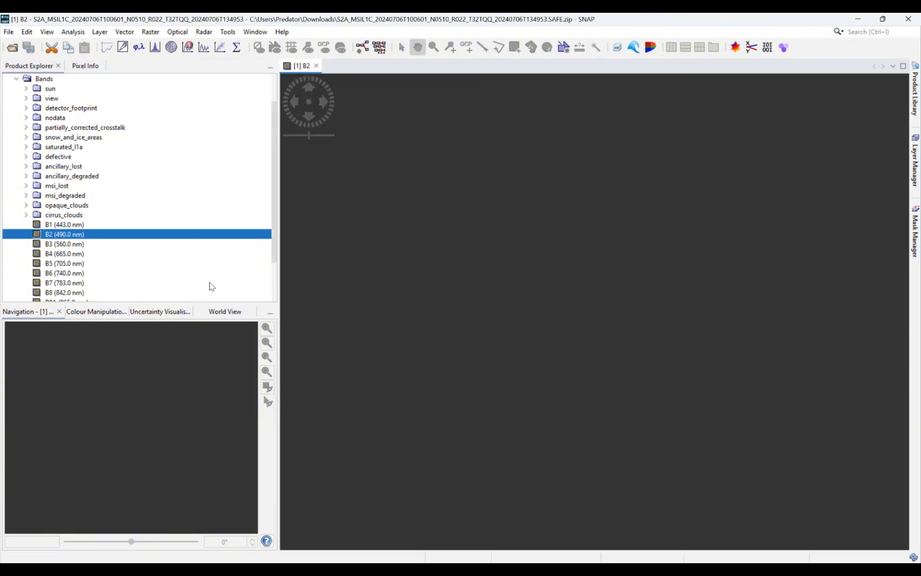
{"action": "double_click", "coordinate": [64, 234]}
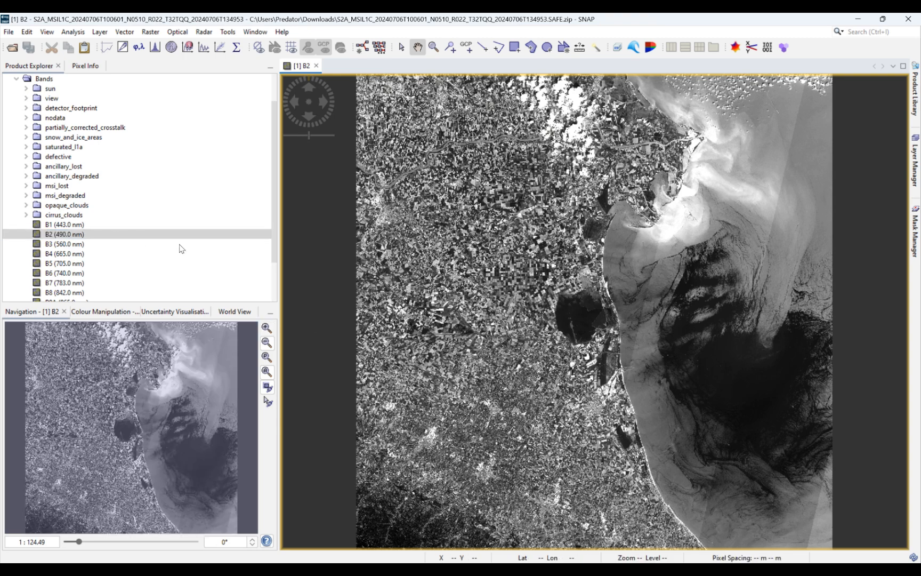
{"action": "mouse_move", "coordinate": [271, 212]}
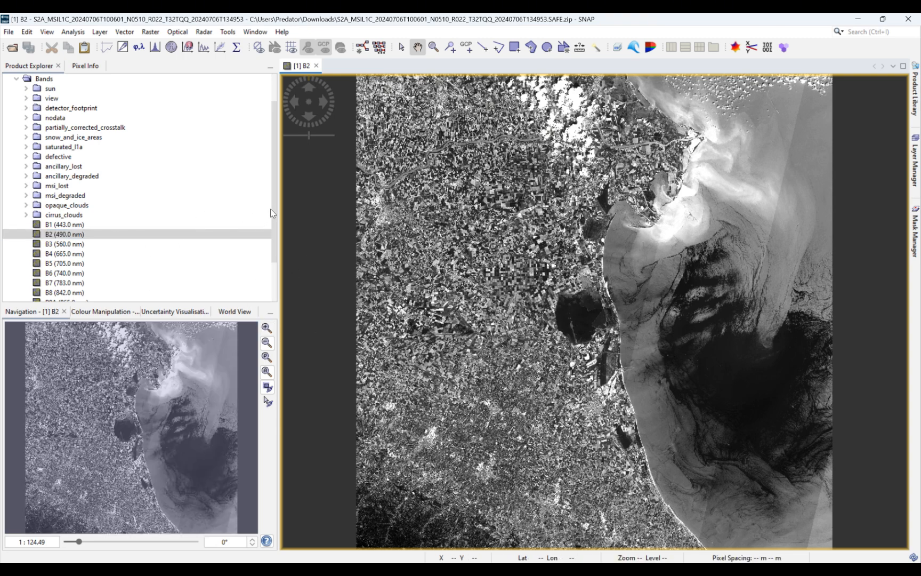
{"action": "scroll", "scroll_direction": "down", "scroll_amount": 3}
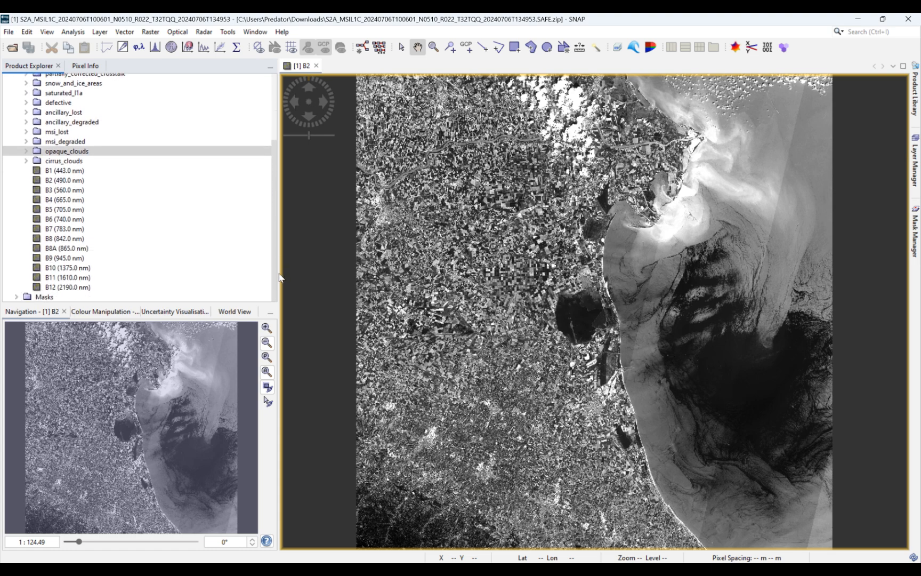
{"action": "mouse_move", "coordinate": [120, 251]}
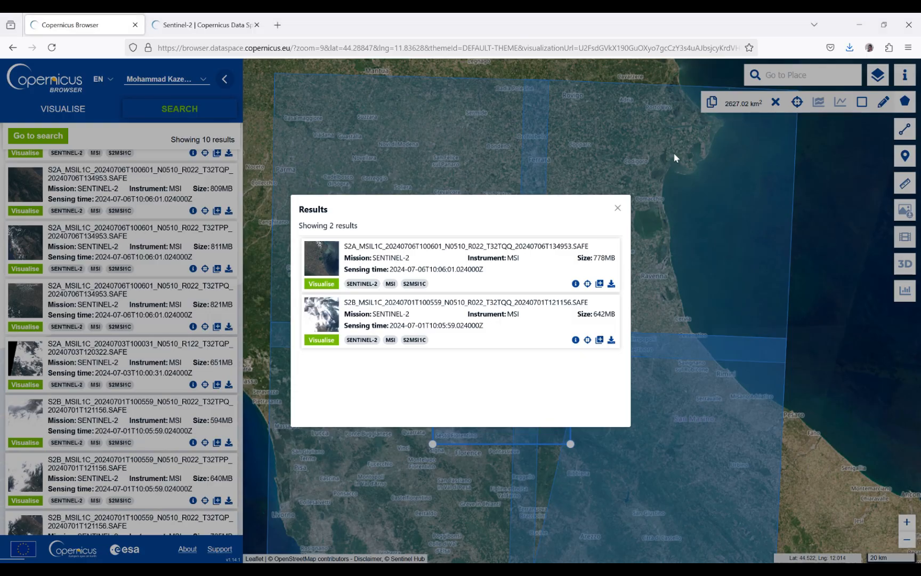
Step: Close the two-result Results popup to reveal the footprint over the Emilia-Romagna coast
{"action": "left_click", "coordinate": [617, 208]}
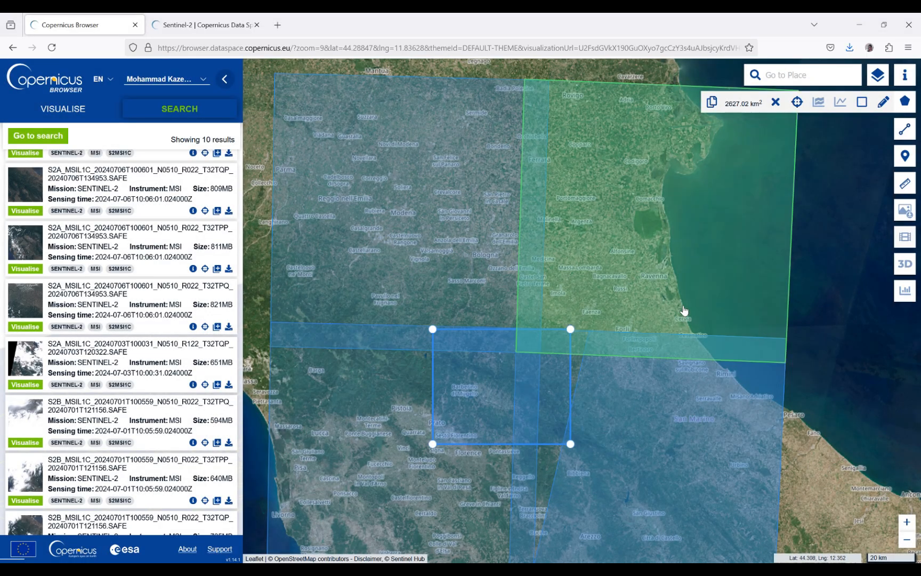